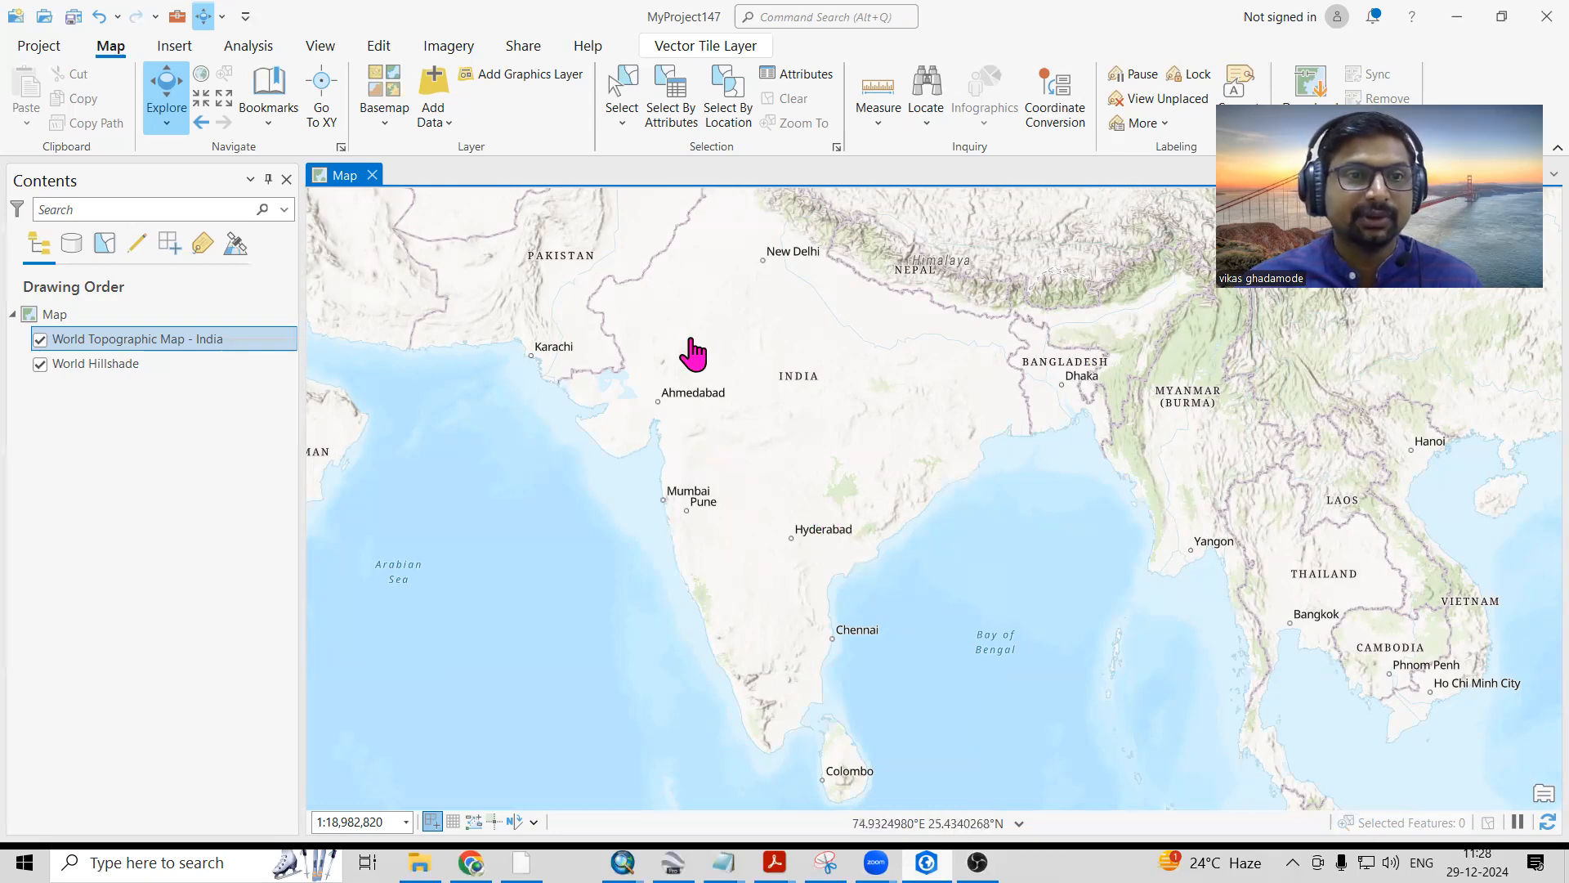
# Replace the topographic basemap of India with World Imagery satellite imagery.
pyautogui.click(383, 90)
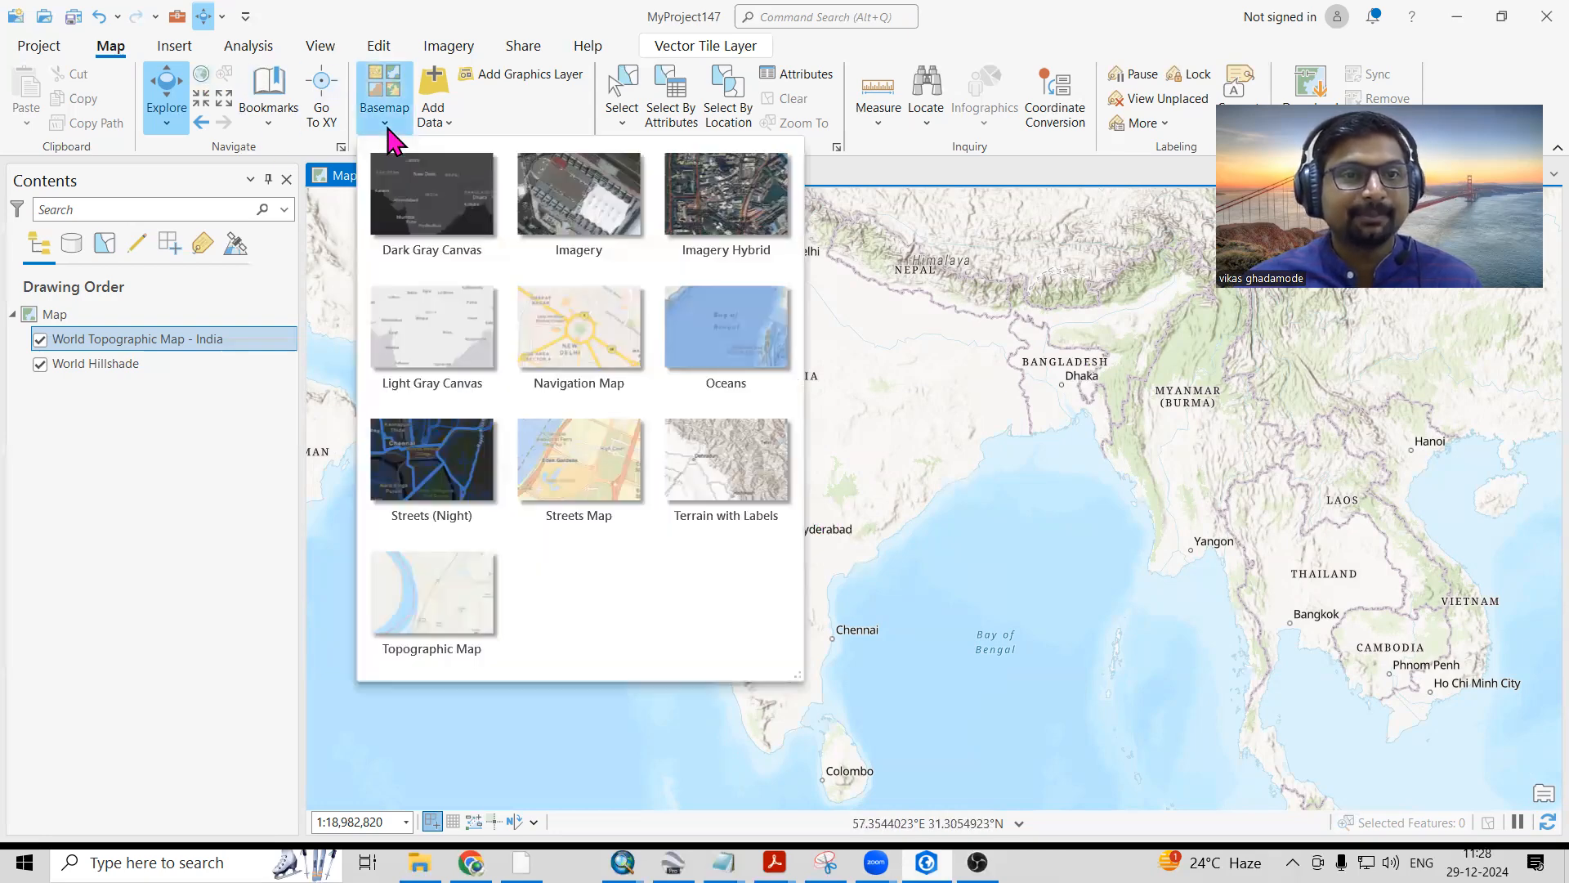
pyautogui.moveTo(578, 196)
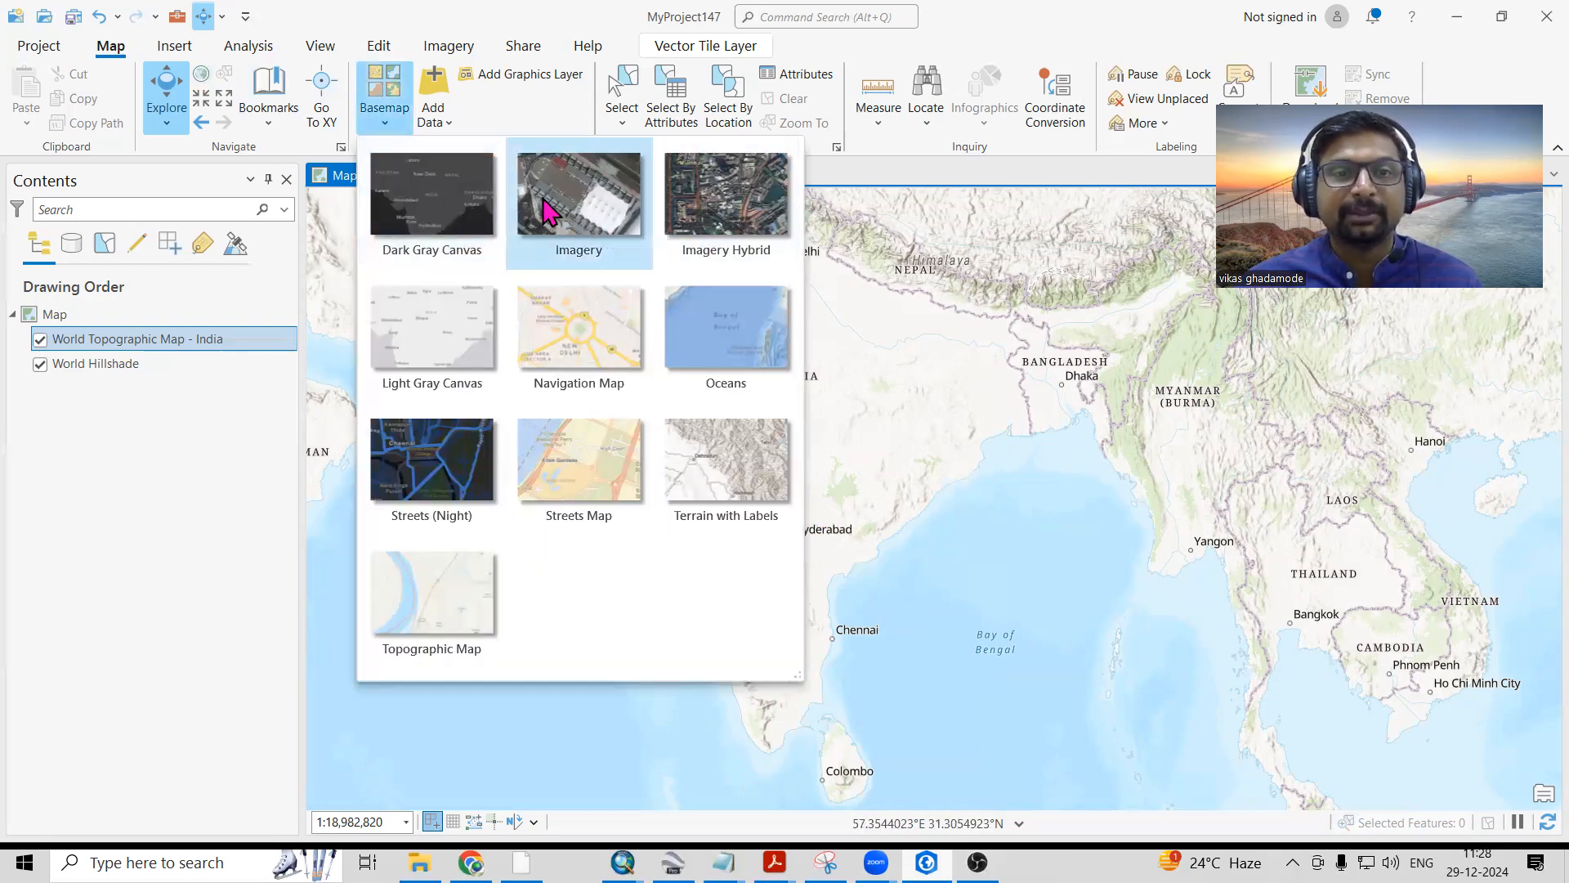
pyautogui.moveTo(579, 245)
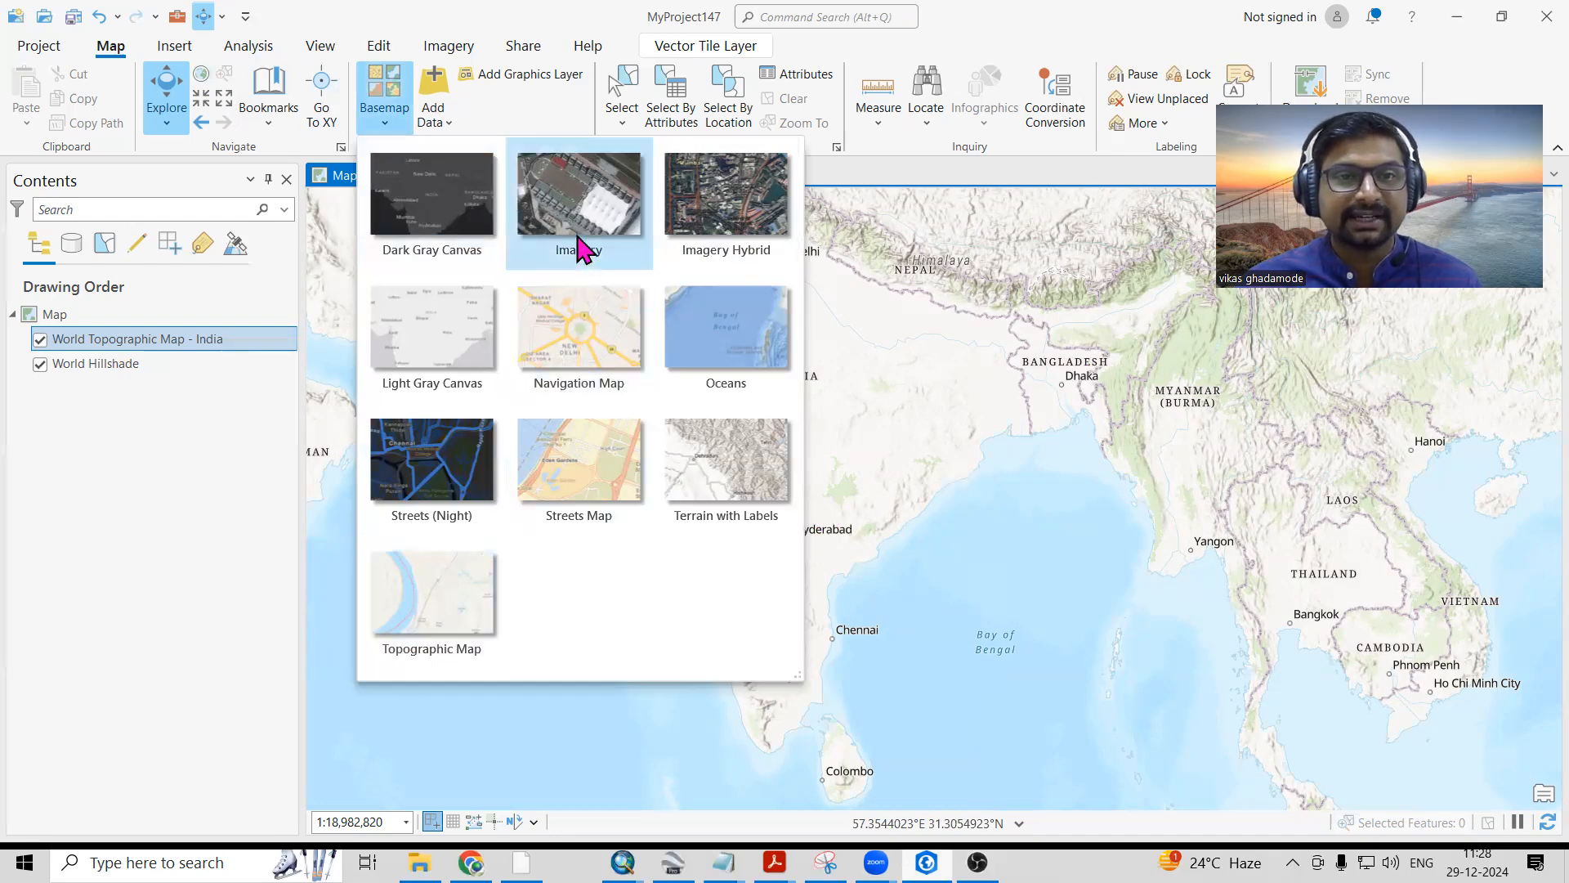
pyautogui.click(578, 196)
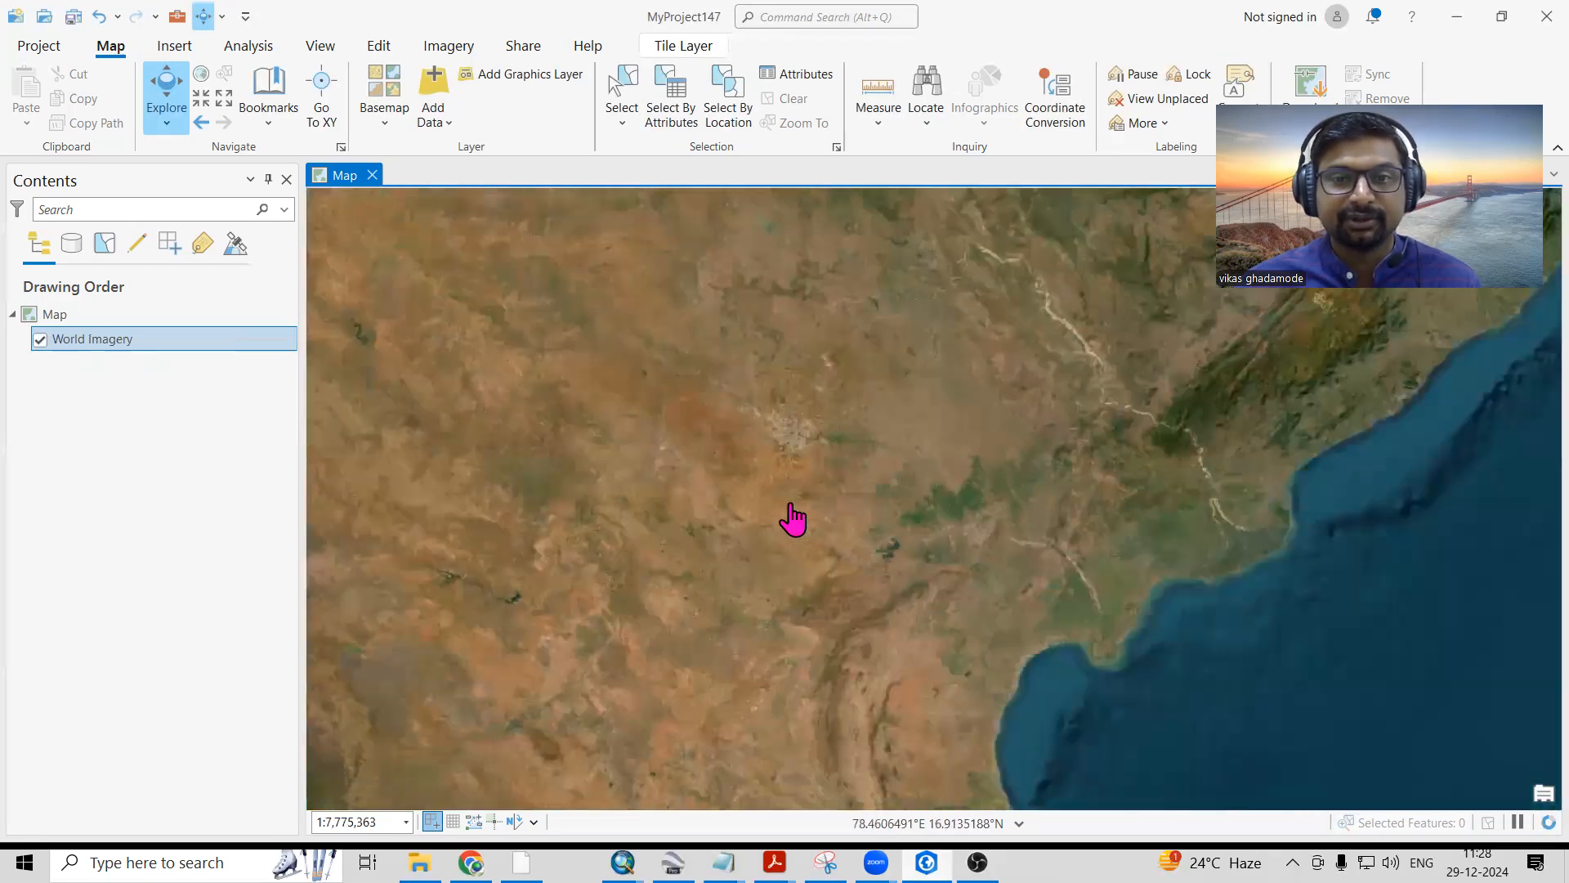
# Zoom the satellite map to the lakeside city area with its building complex and gardens.
pyautogui.scroll(3)
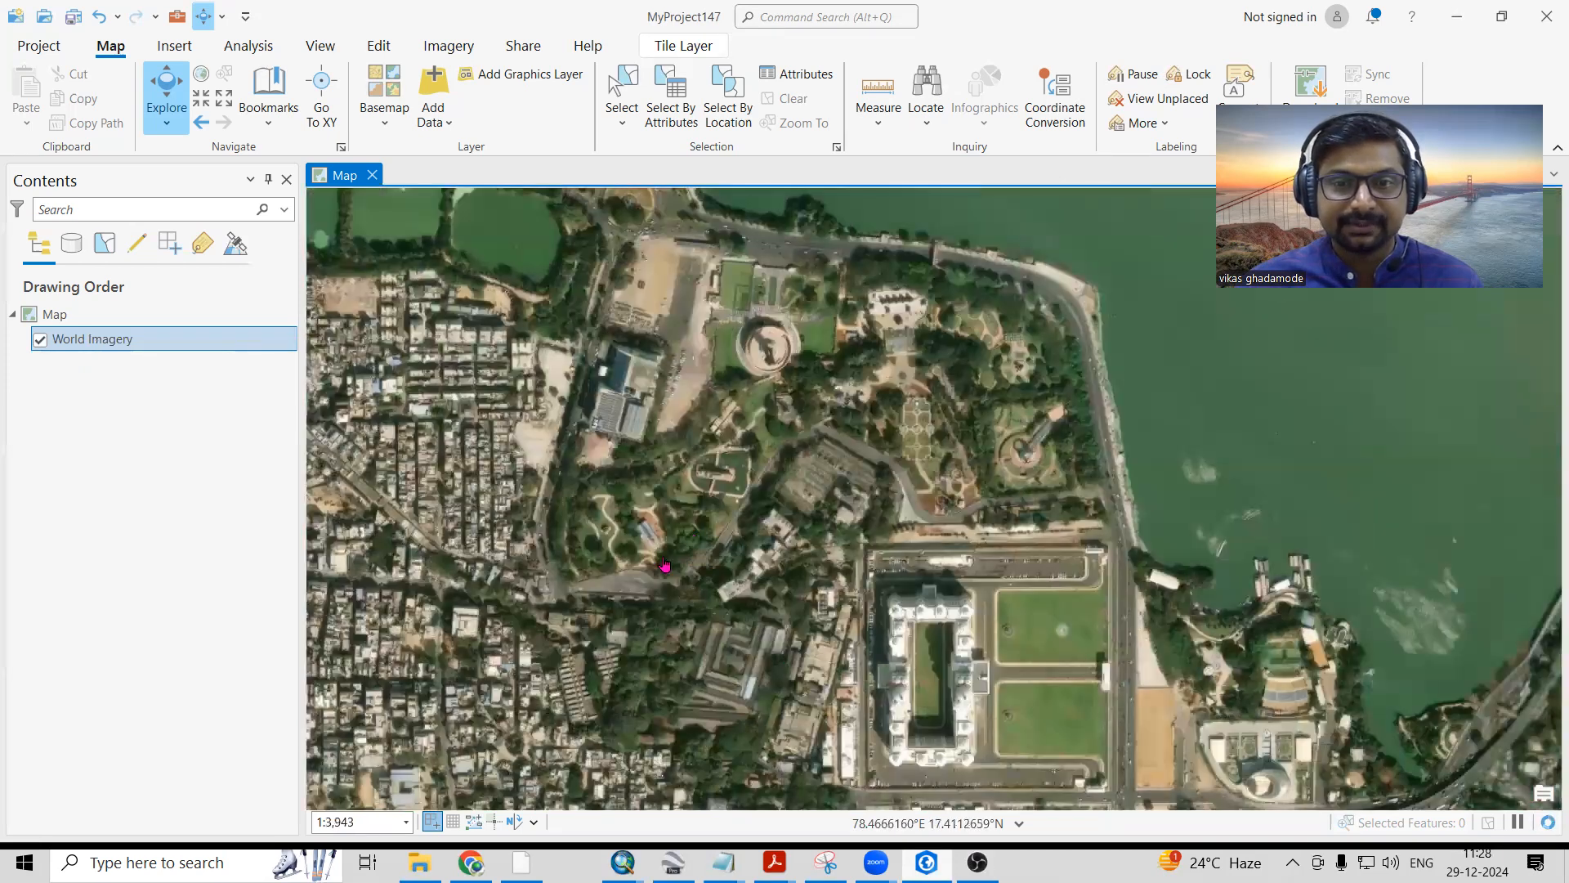
pyautogui.scroll(-3)
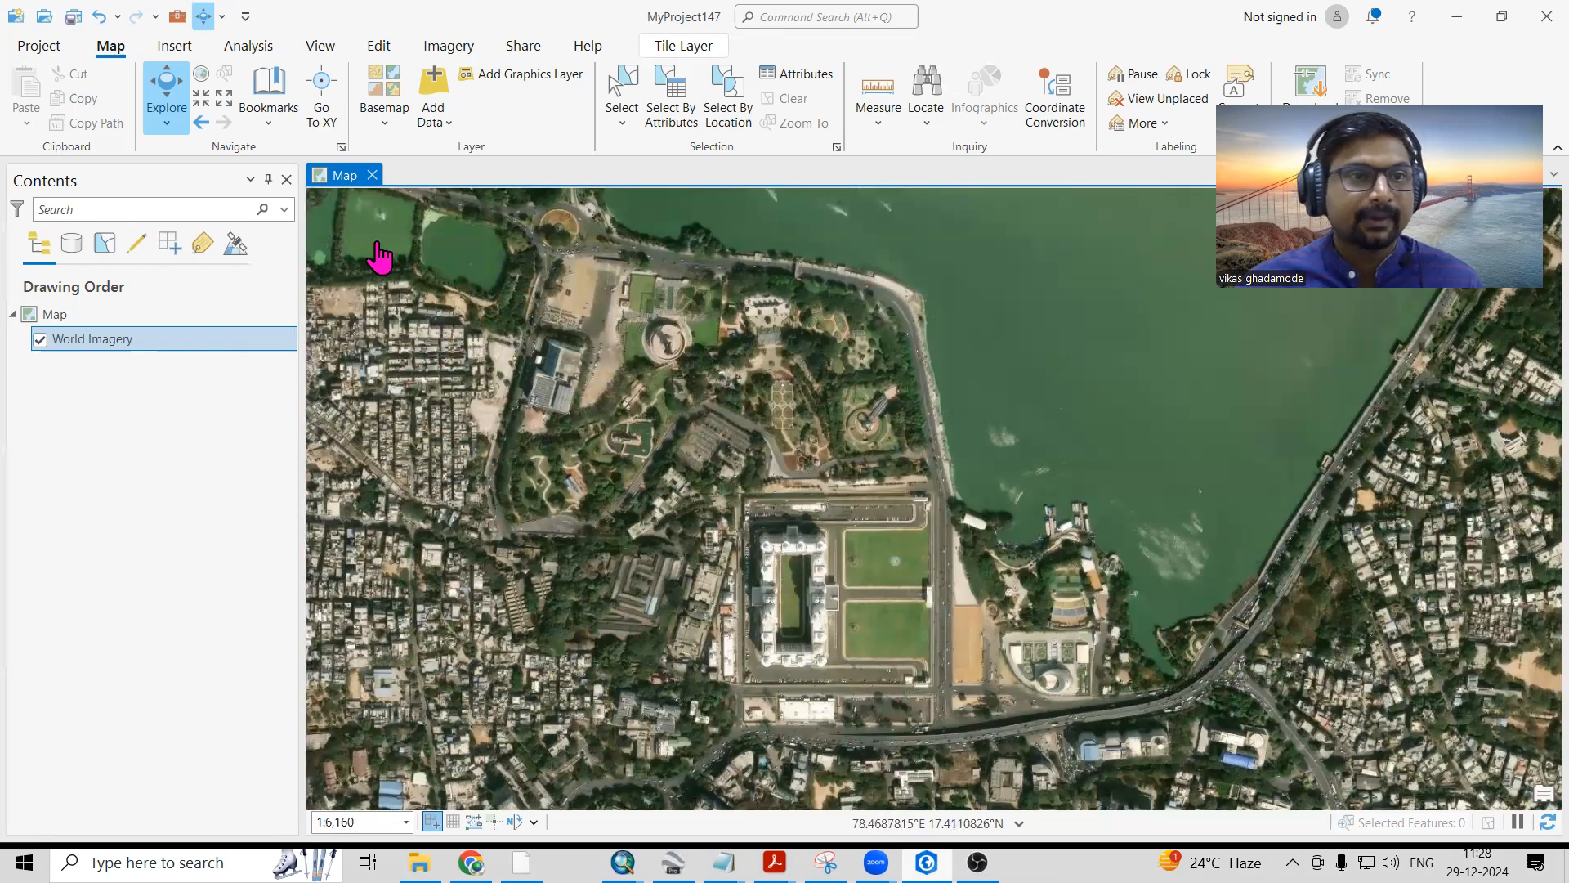
pyautogui.click(173, 46)
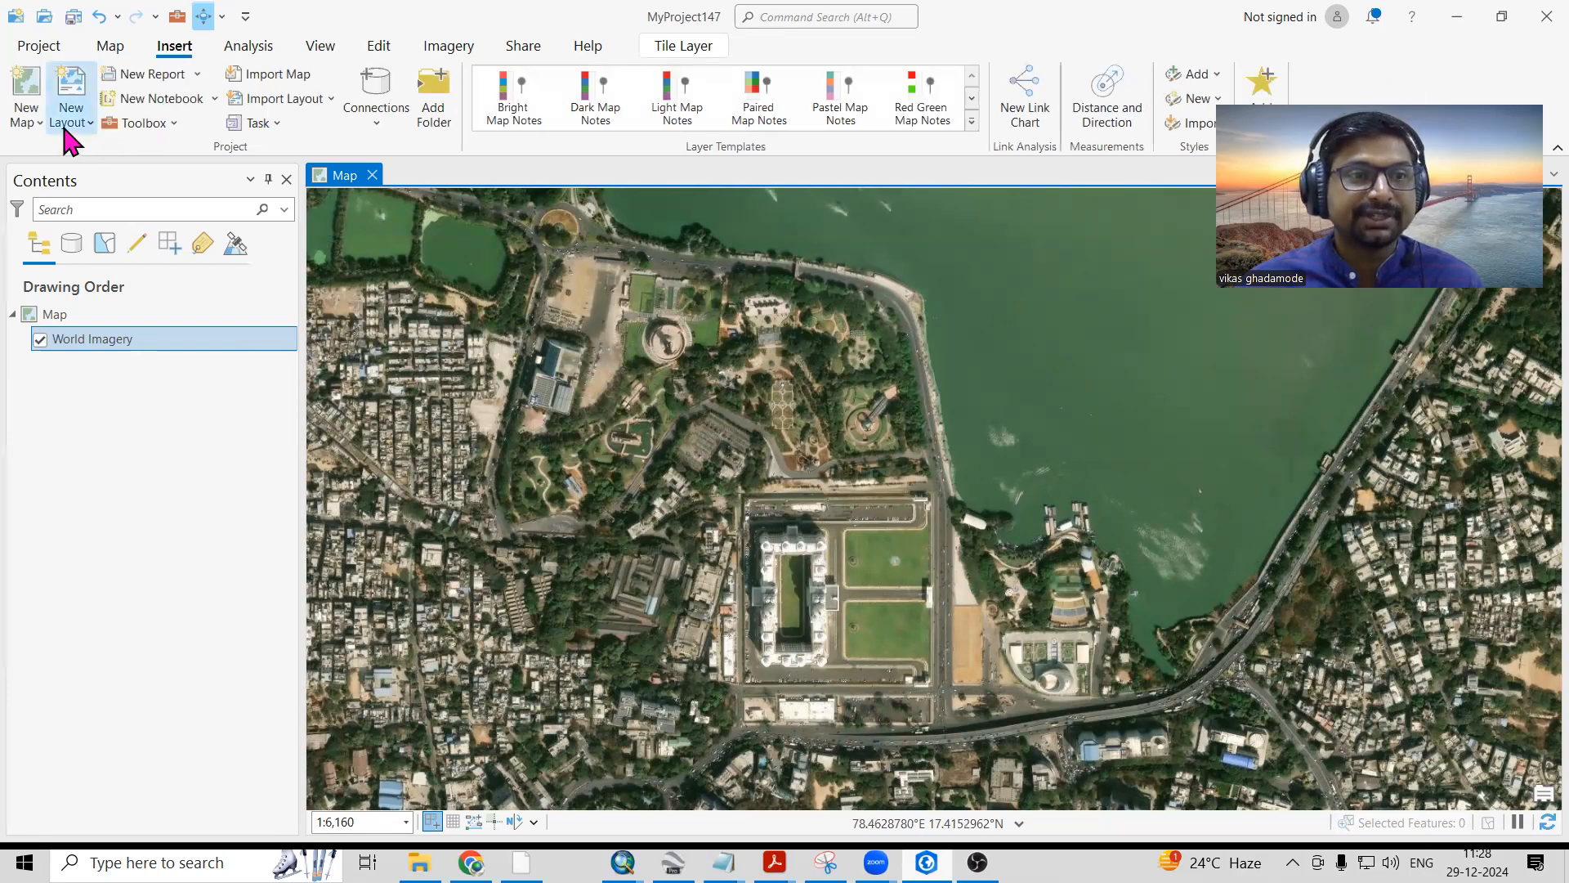
# Create a new ANSI Landscape Letter layout, Layout3.
pyautogui.click(67, 95)
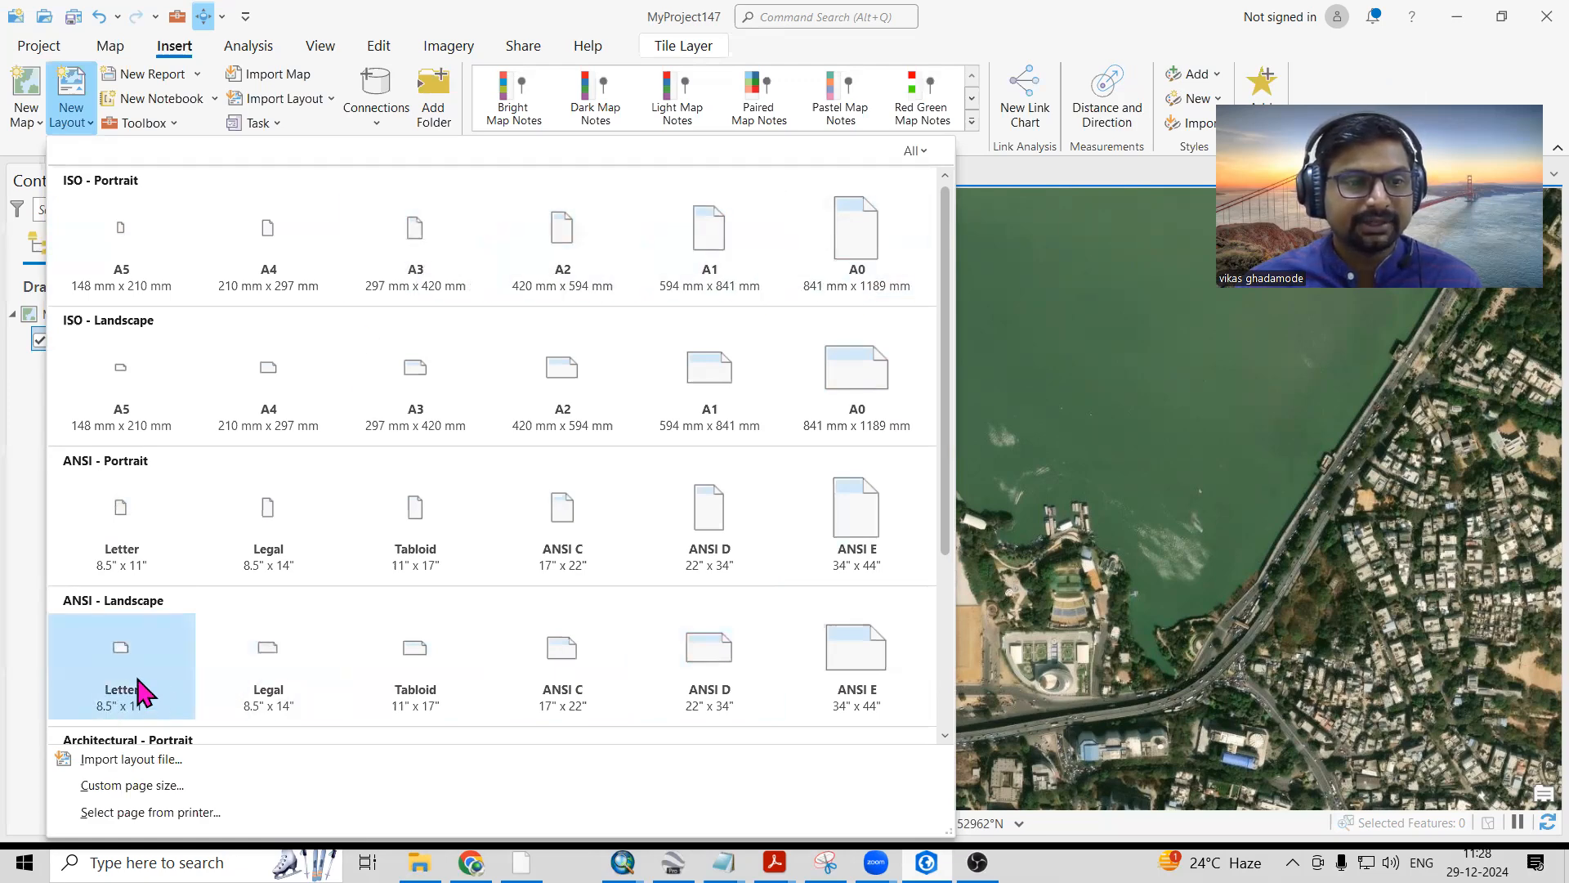
pyautogui.click(120, 661)
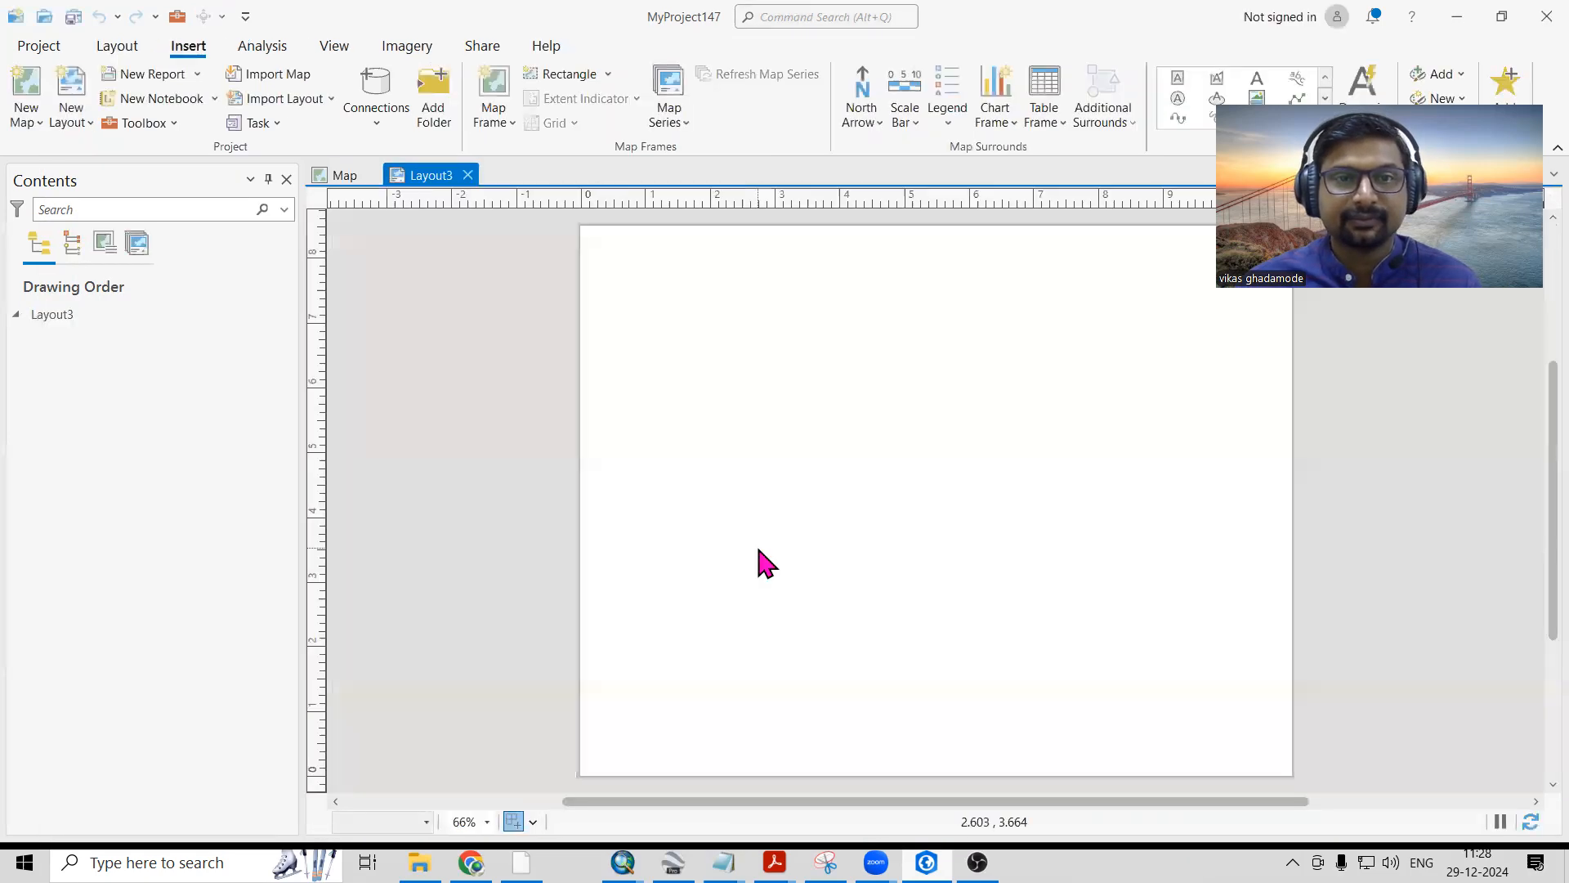
pyautogui.moveTo(680, 340)
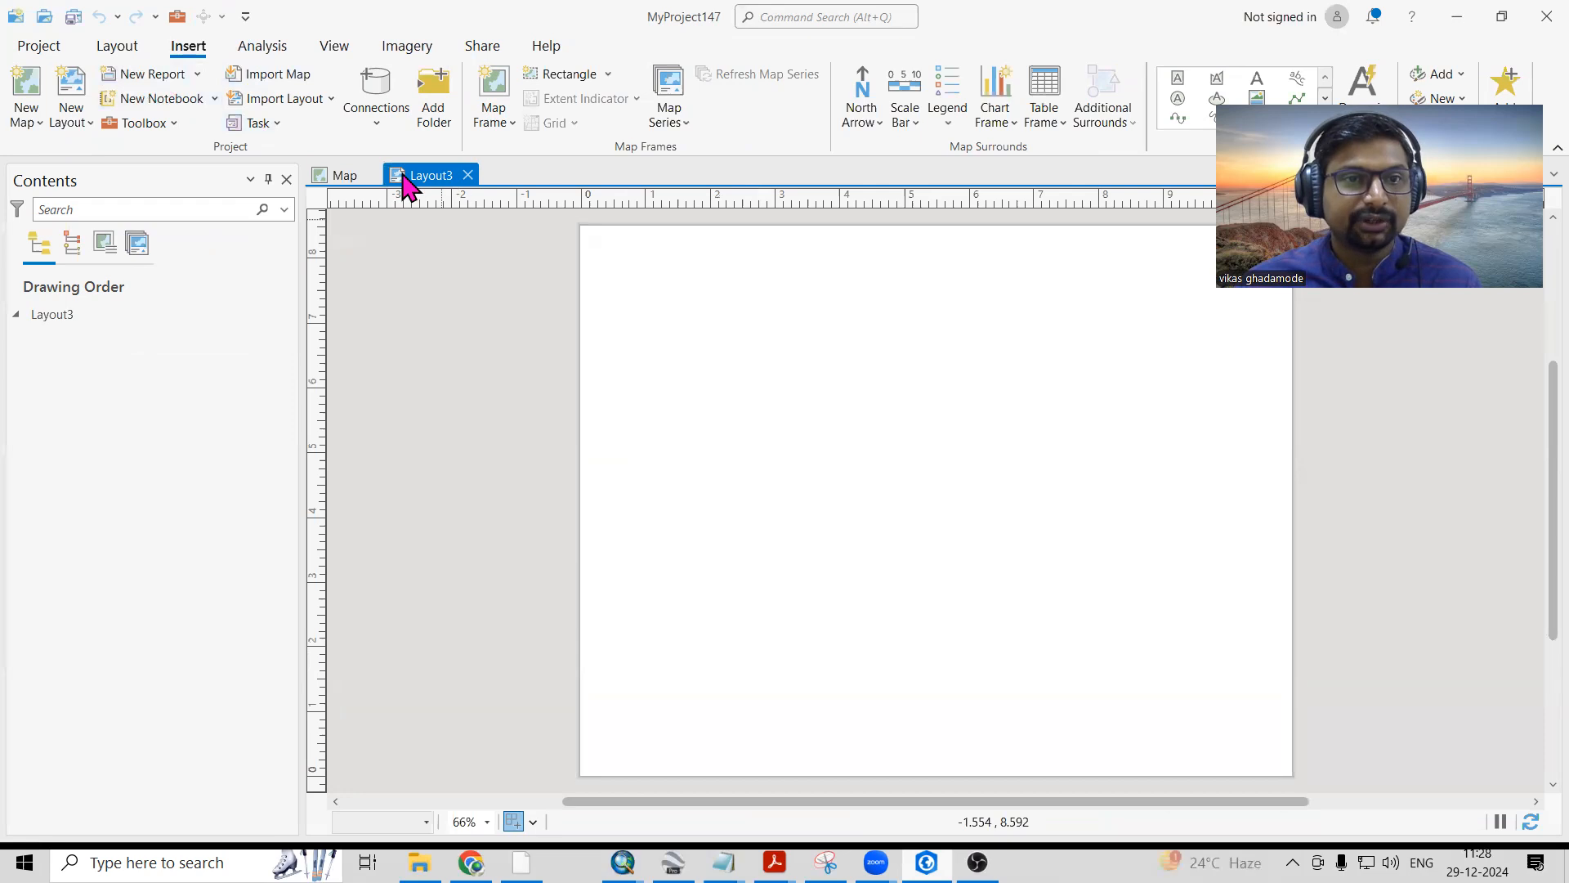
pyautogui.moveTo(491, 98)
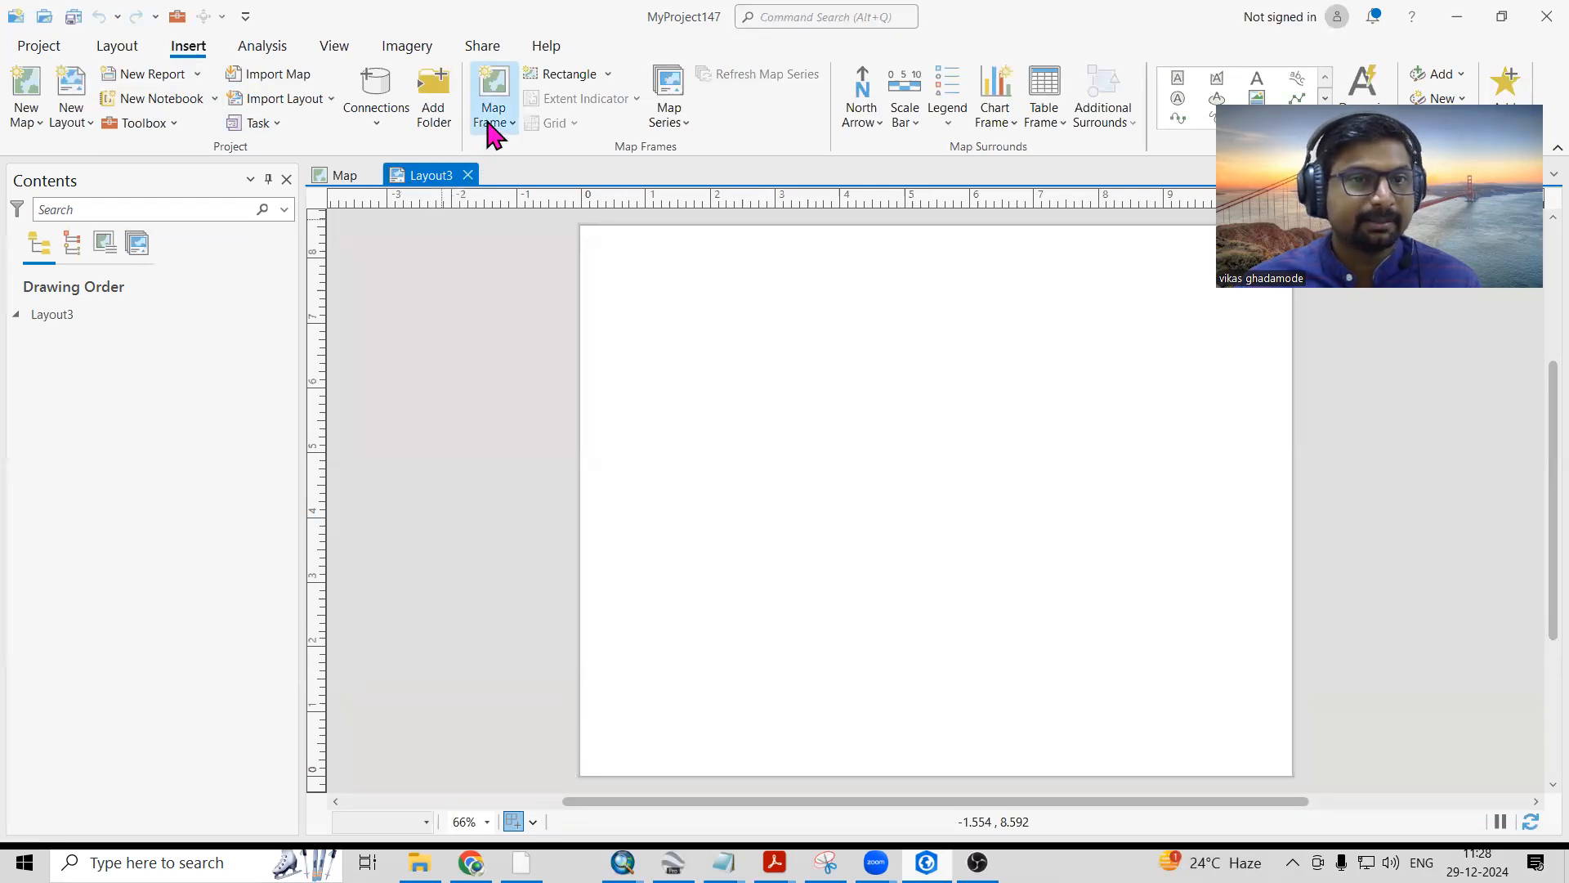
# Draw a page-wide map frame on Layout3 showing the 1:6,160 World Imagery map view.
pyautogui.click(491, 98)
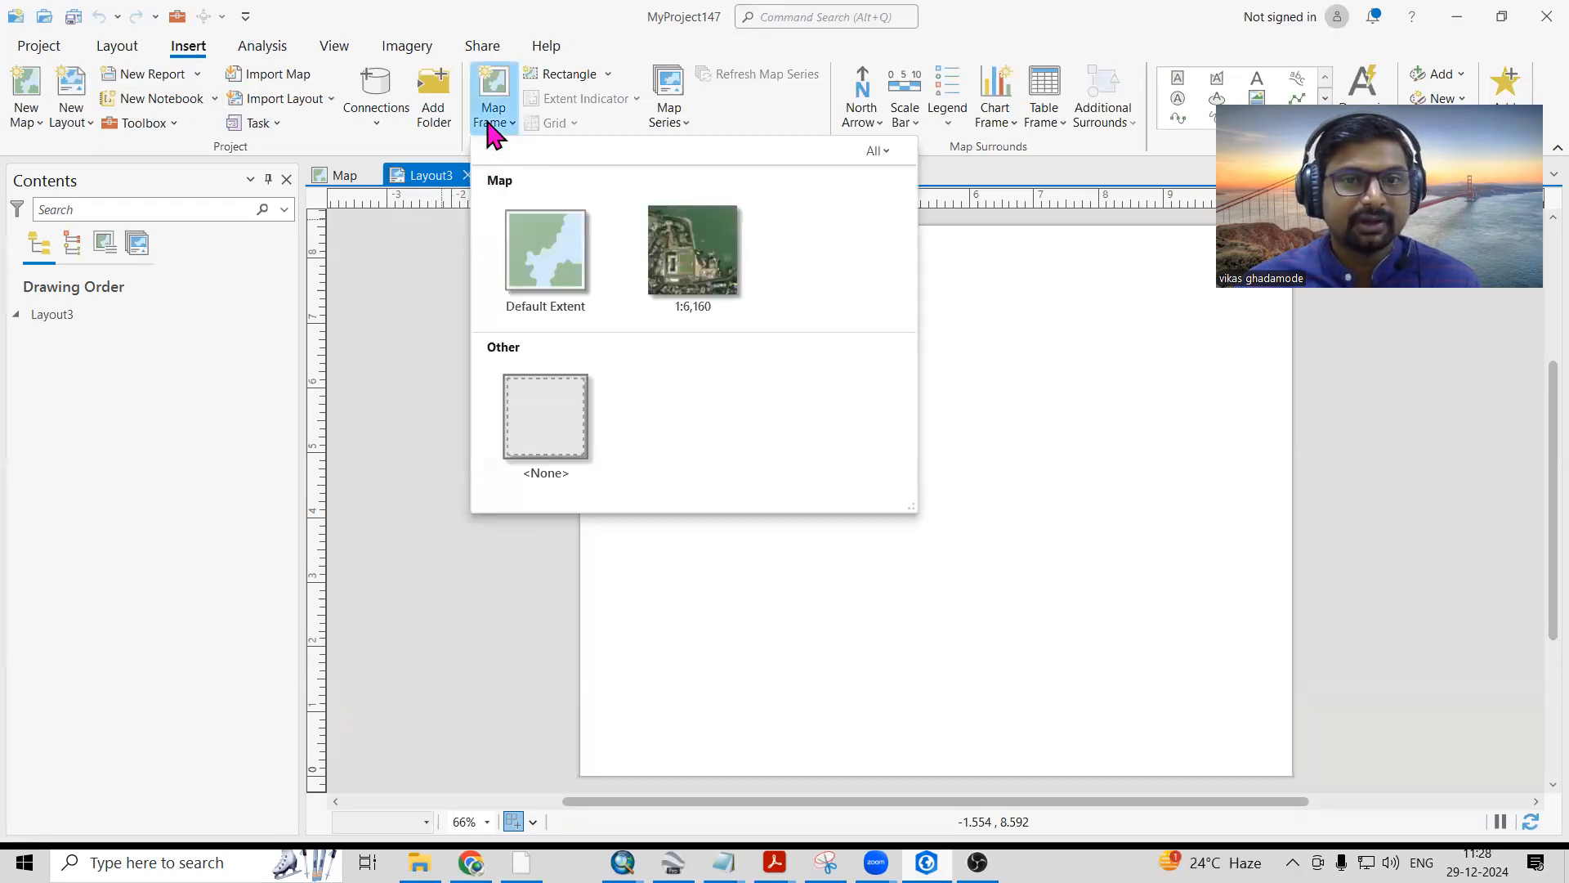
pyautogui.moveTo(692, 250)
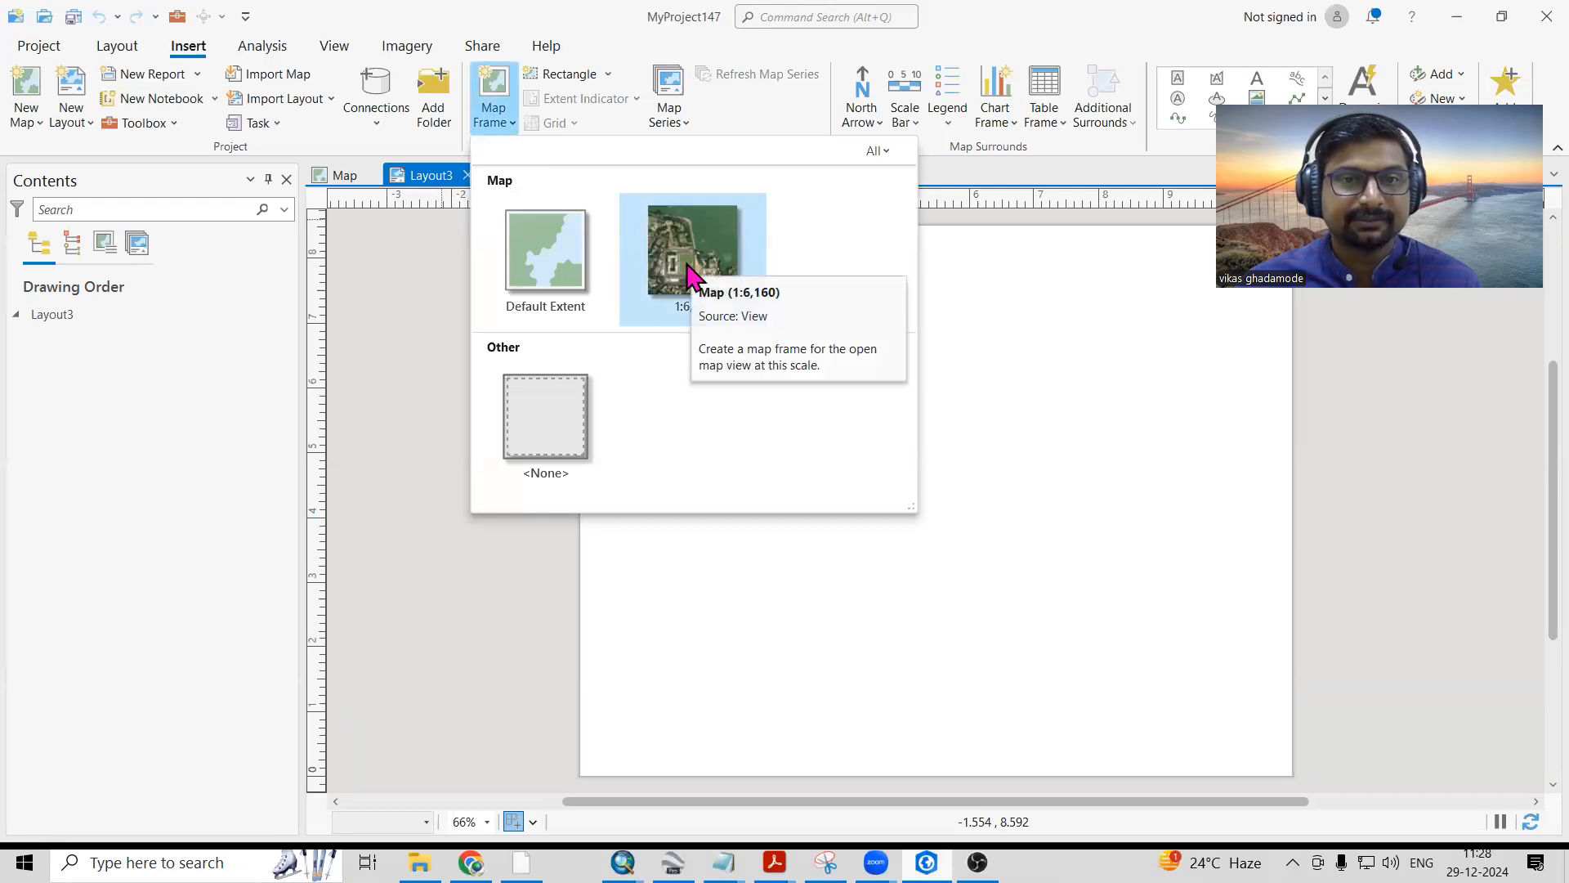
pyautogui.click(693, 258)
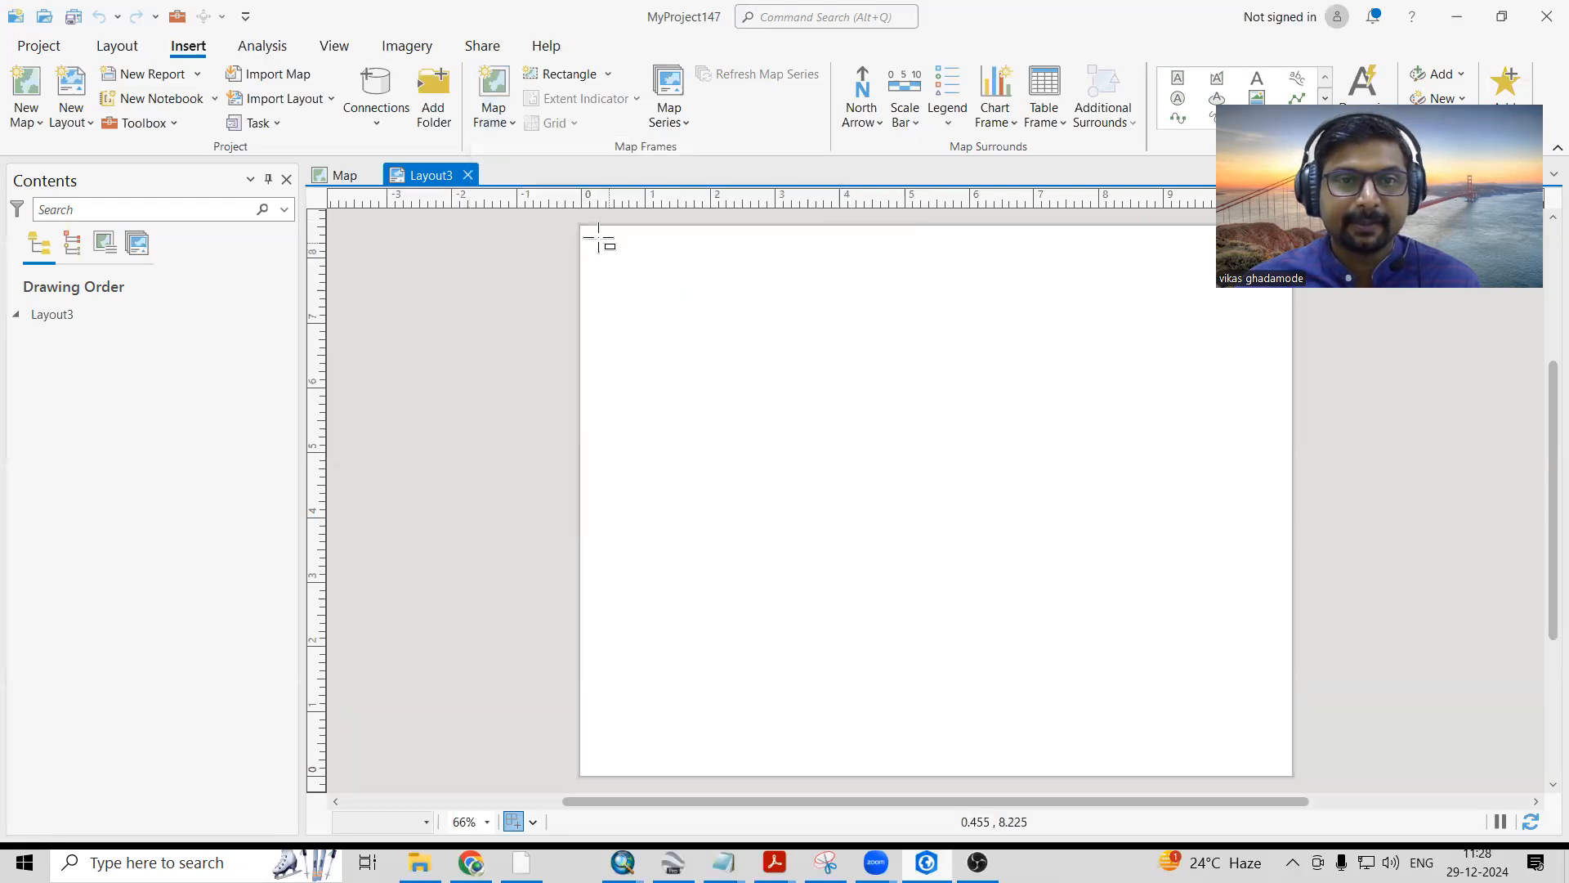
pyautogui.moveTo(595, 232); pyautogui.dragTo(1258, 713)
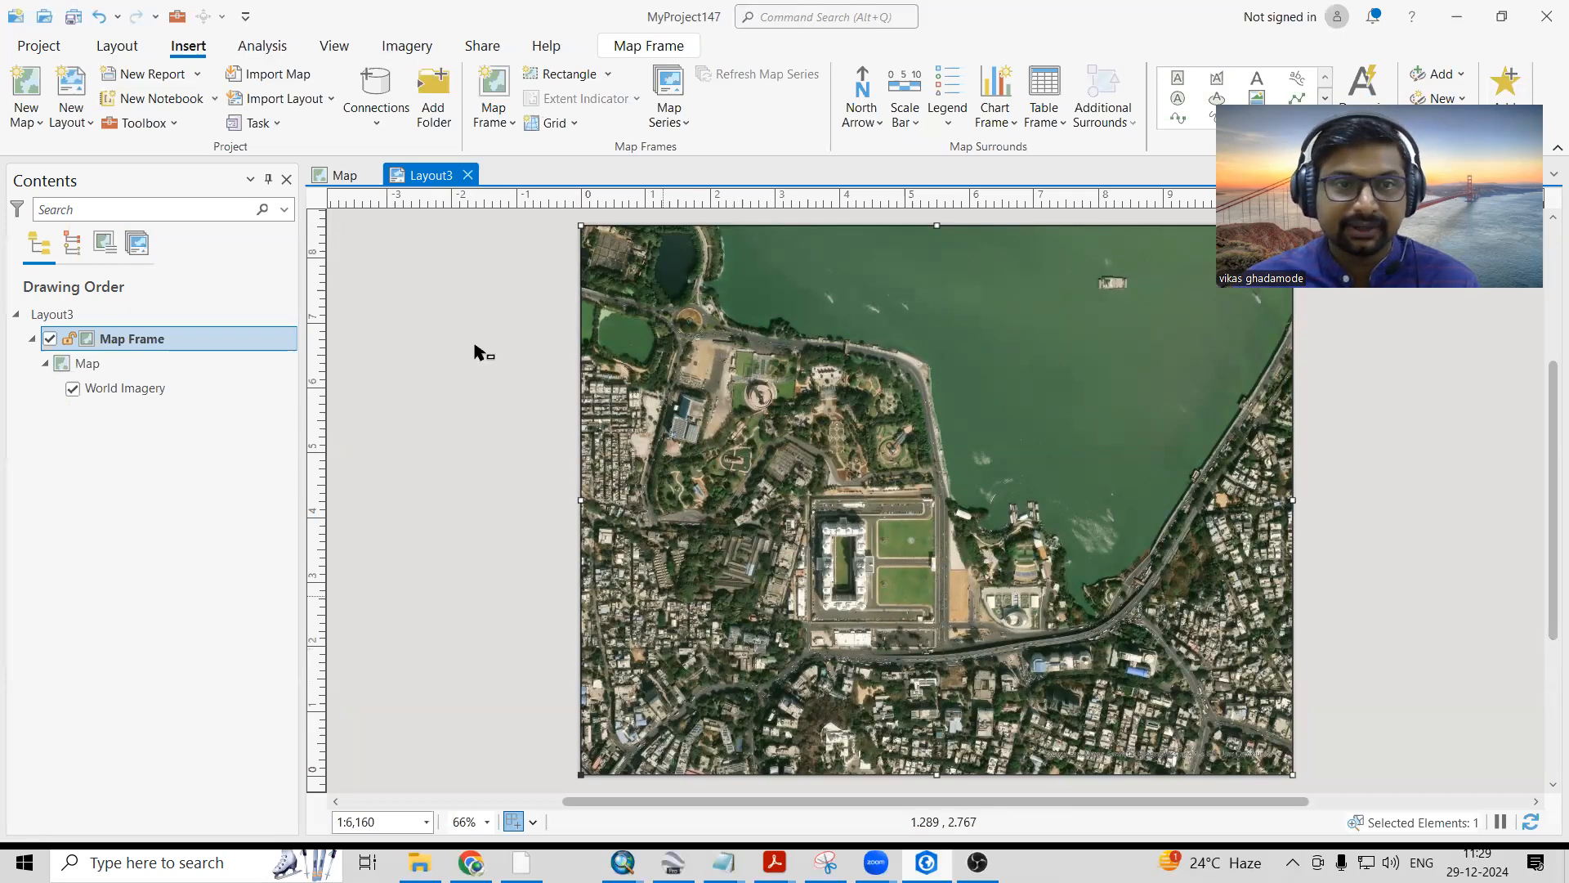
pyautogui.click(343, 175)
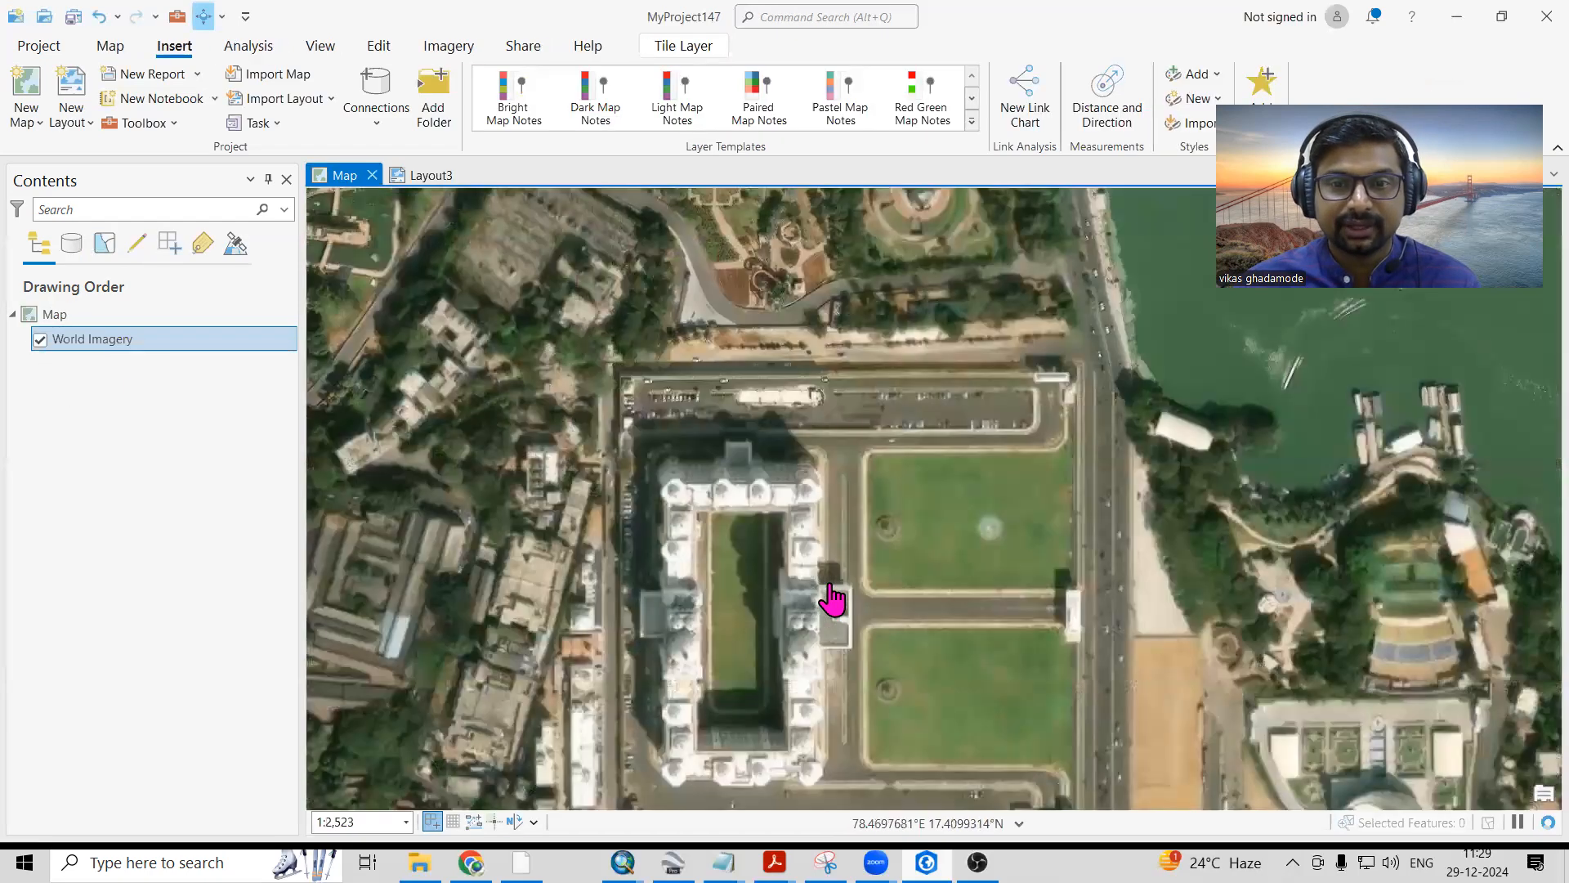
# Pan and zoom the map to recentre the building complex at about 1:4,586.
pyautogui.scroll(-3)
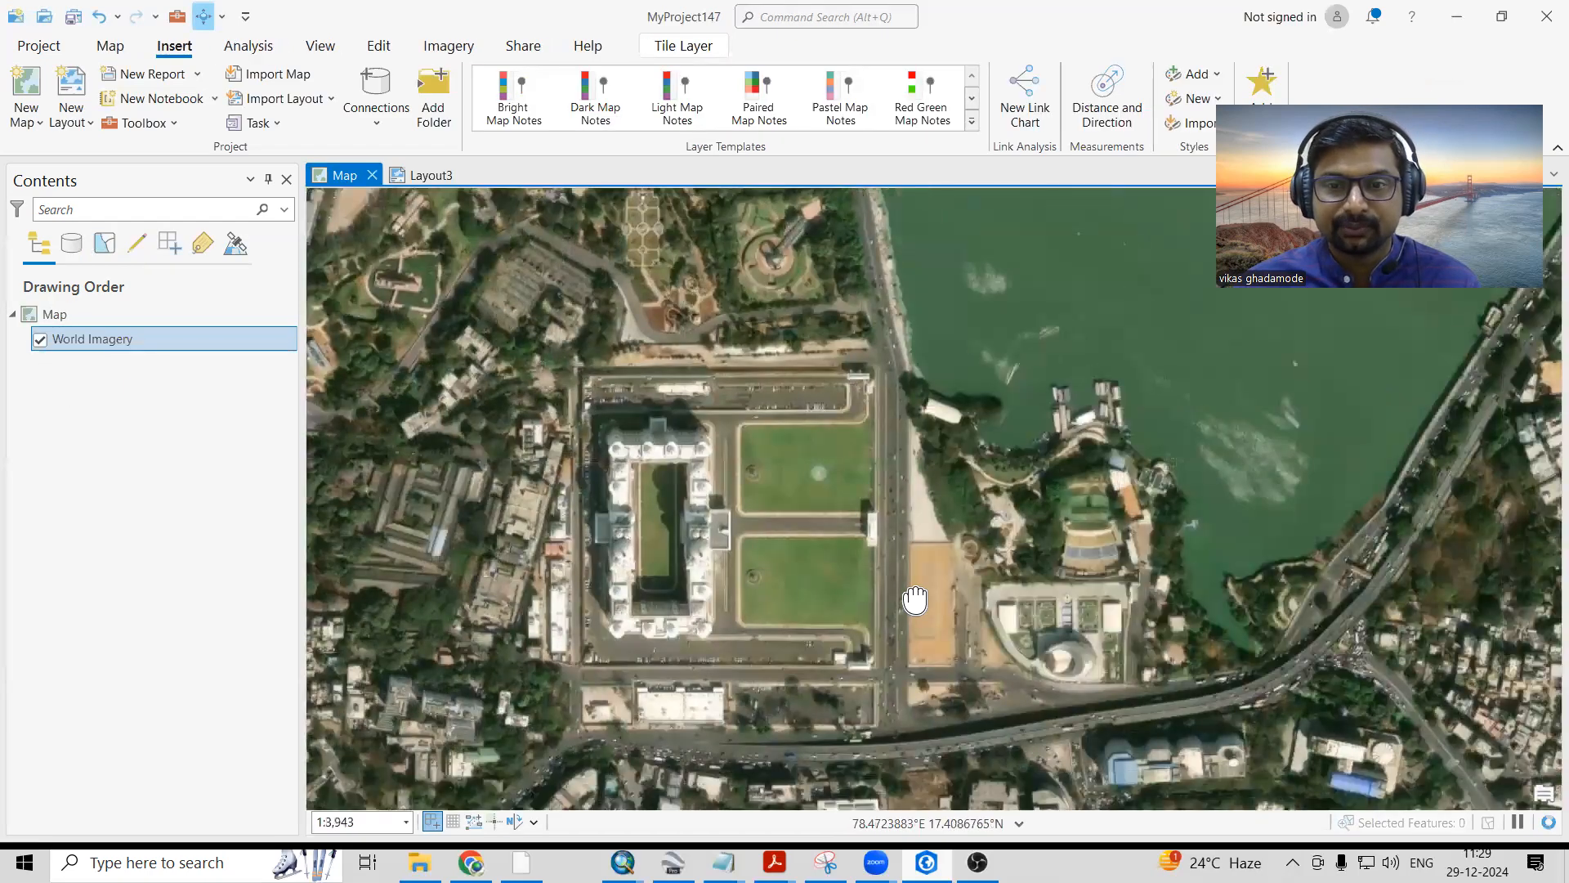
pyautogui.moveTo(915, 601); pyautogui.dragTo(956, 616)
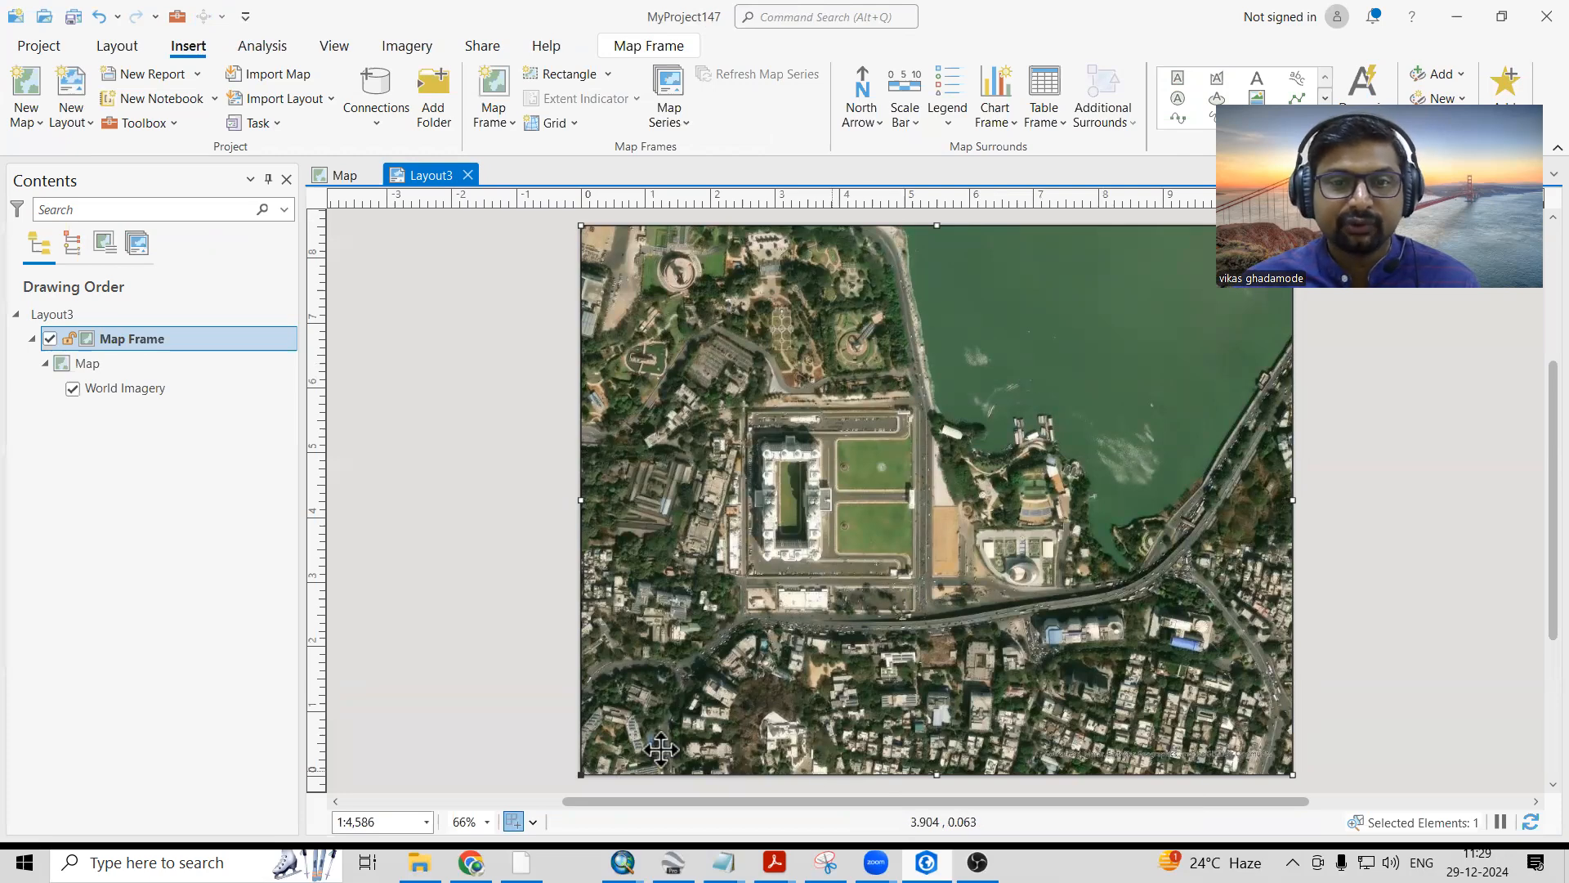
pyautogui.moveTo(593, 158)
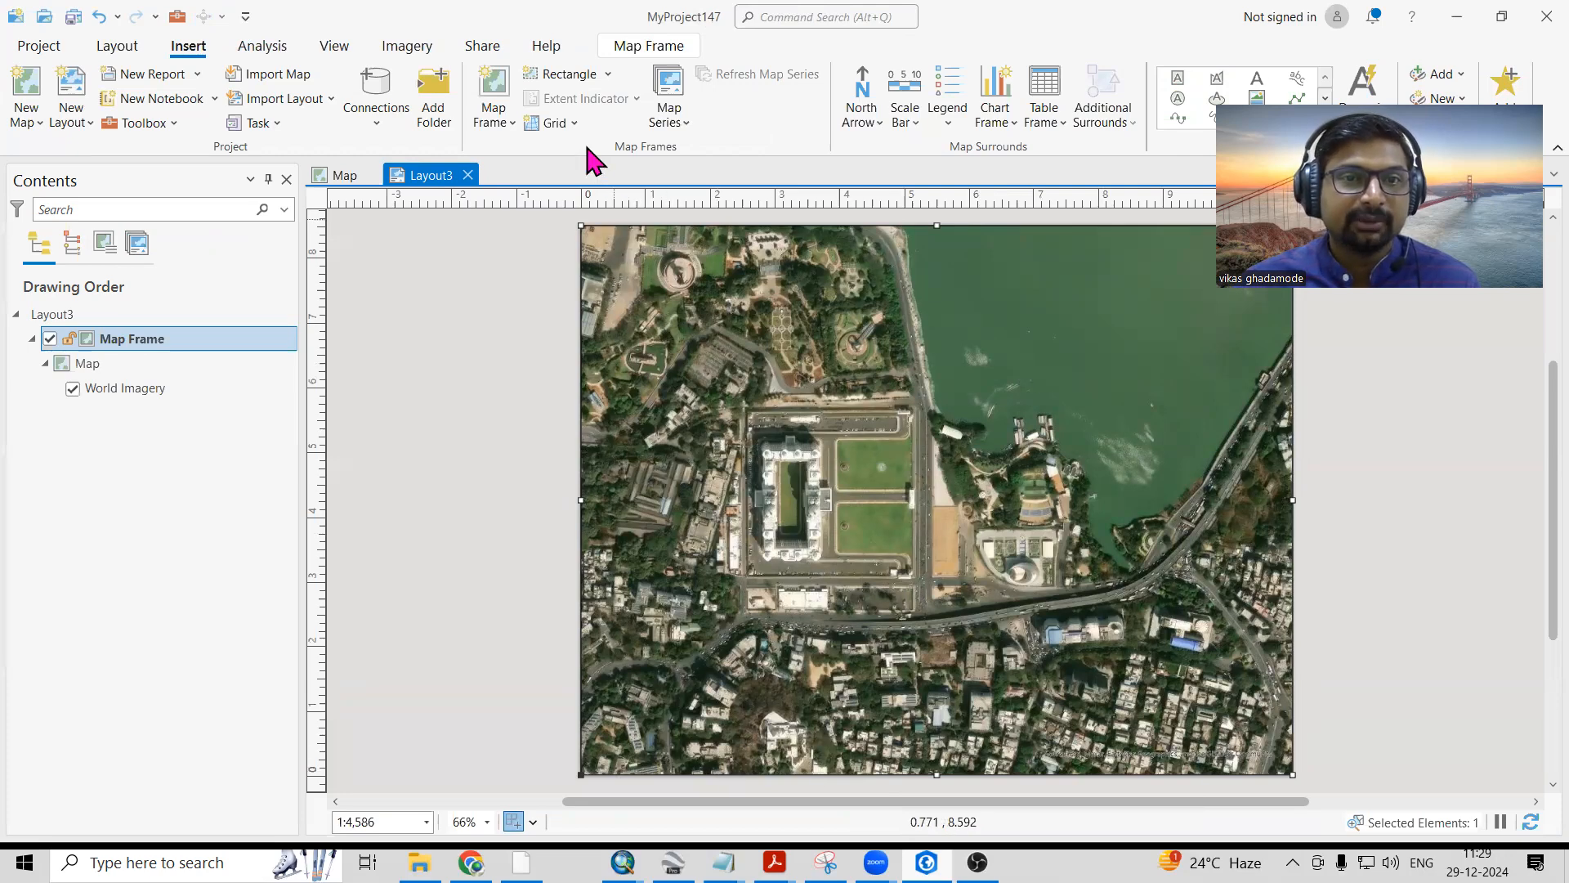
# Browse grid, north arrow, scale bar and legend styles for Layout3's map frame.
pyautogui.click(551, 122)
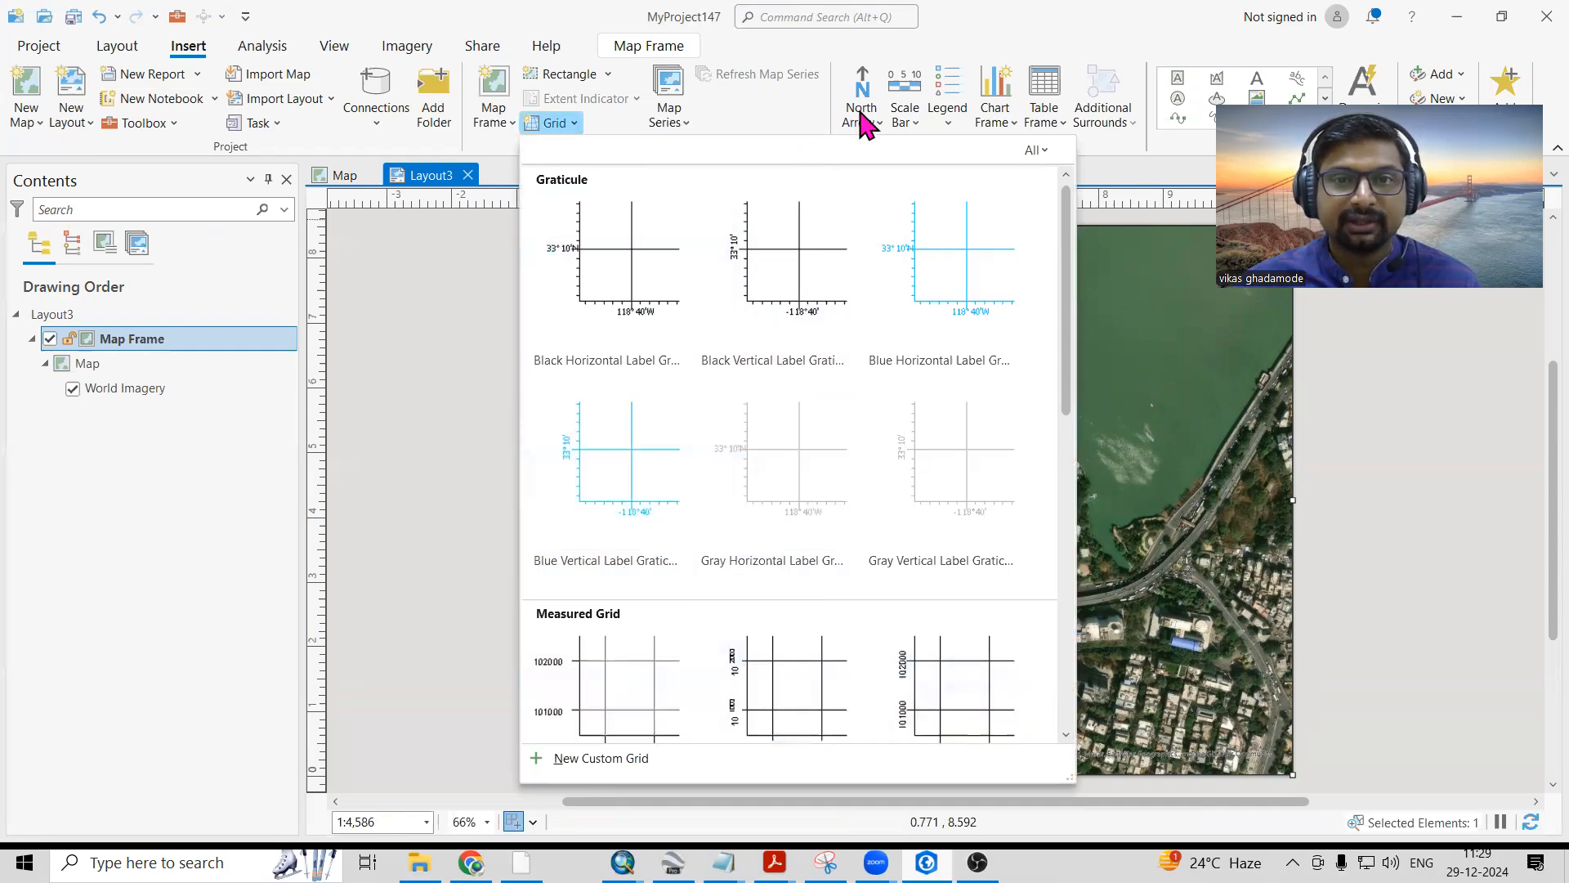
pyautogui.click(860, 95)
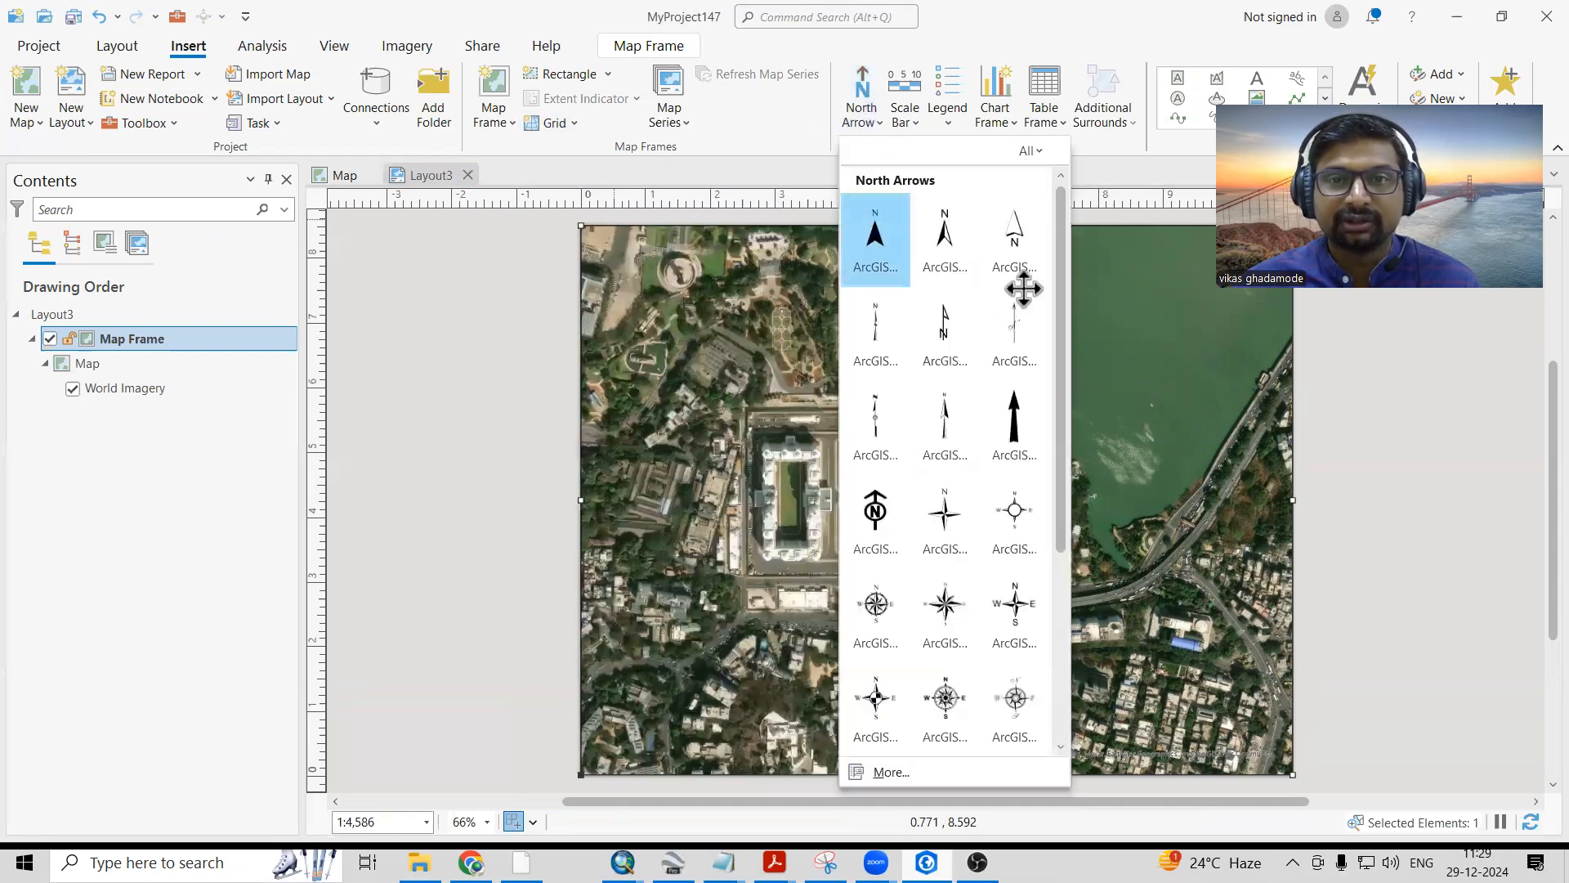
pyautogui.click(874, 231)
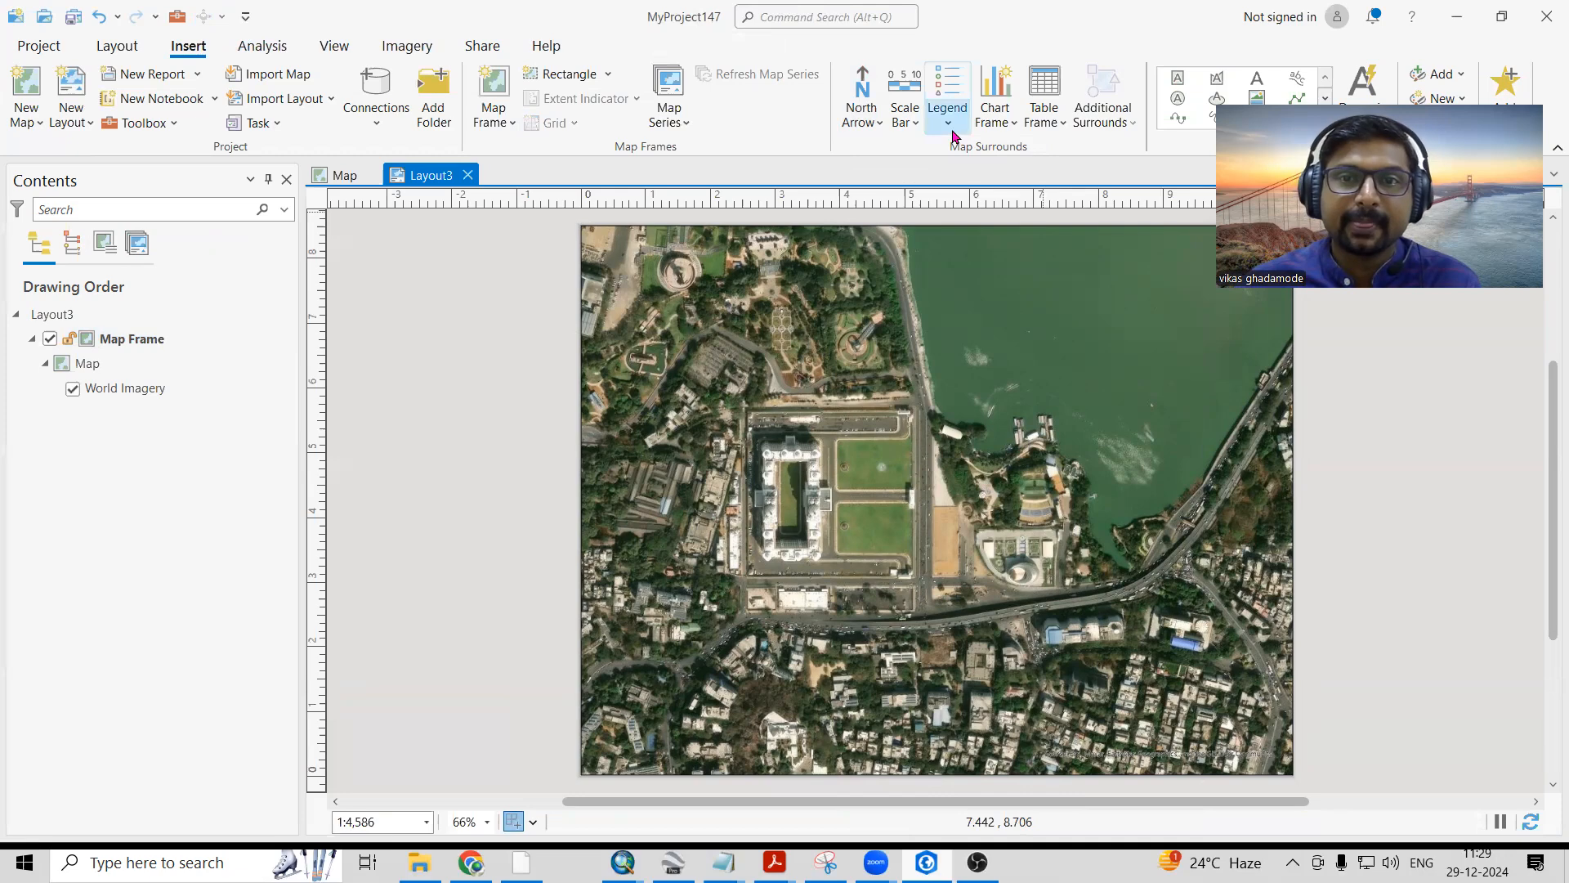
pyautogui.click(945, 98)
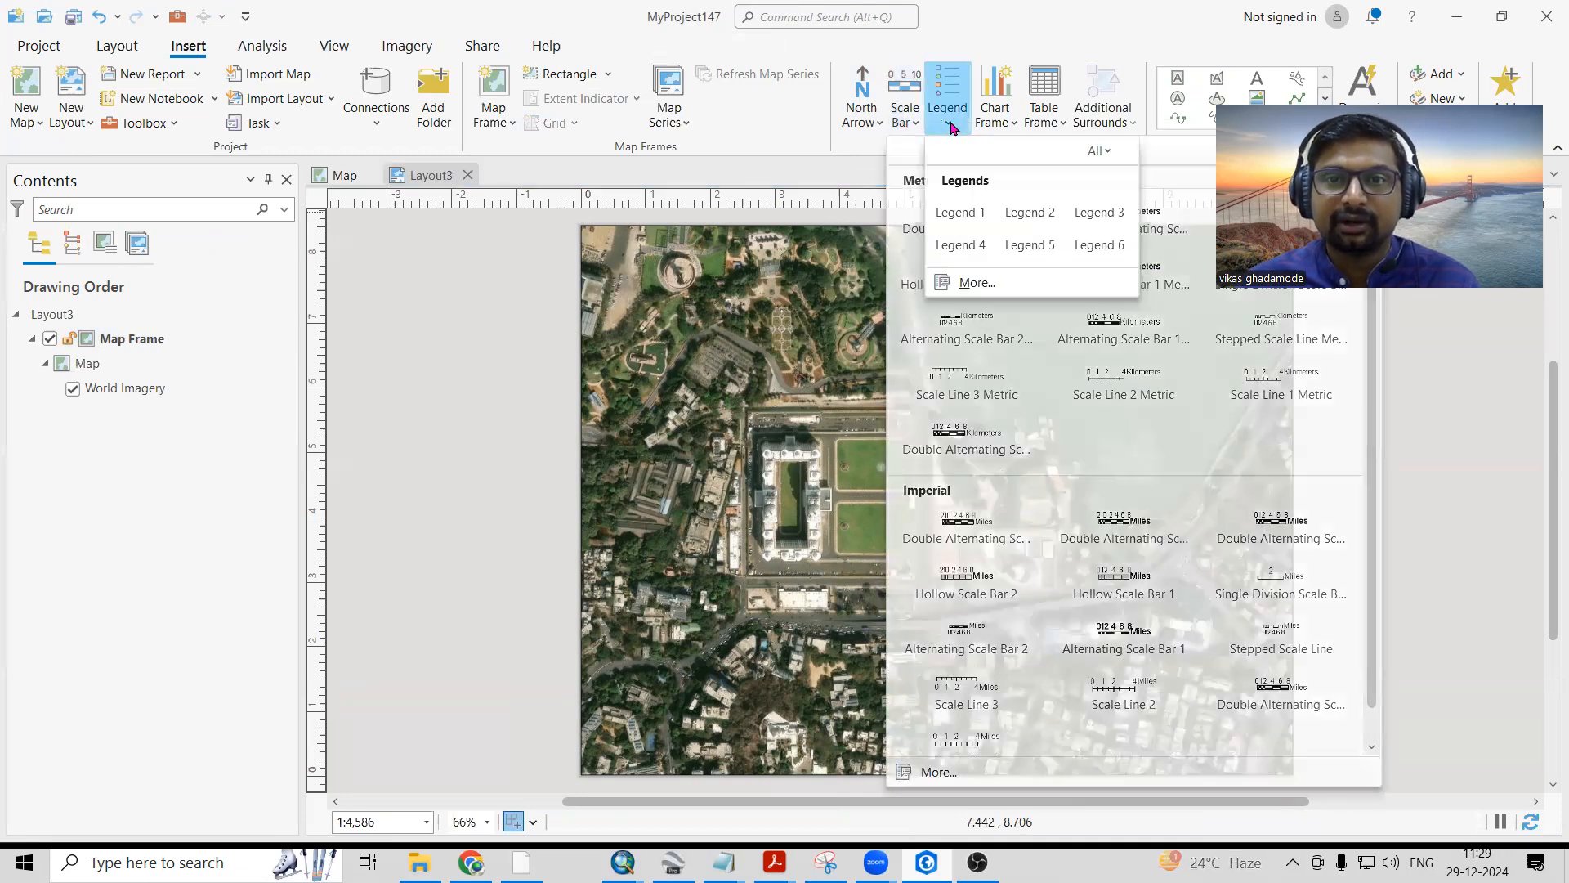
pyautogui.click(995, 95)
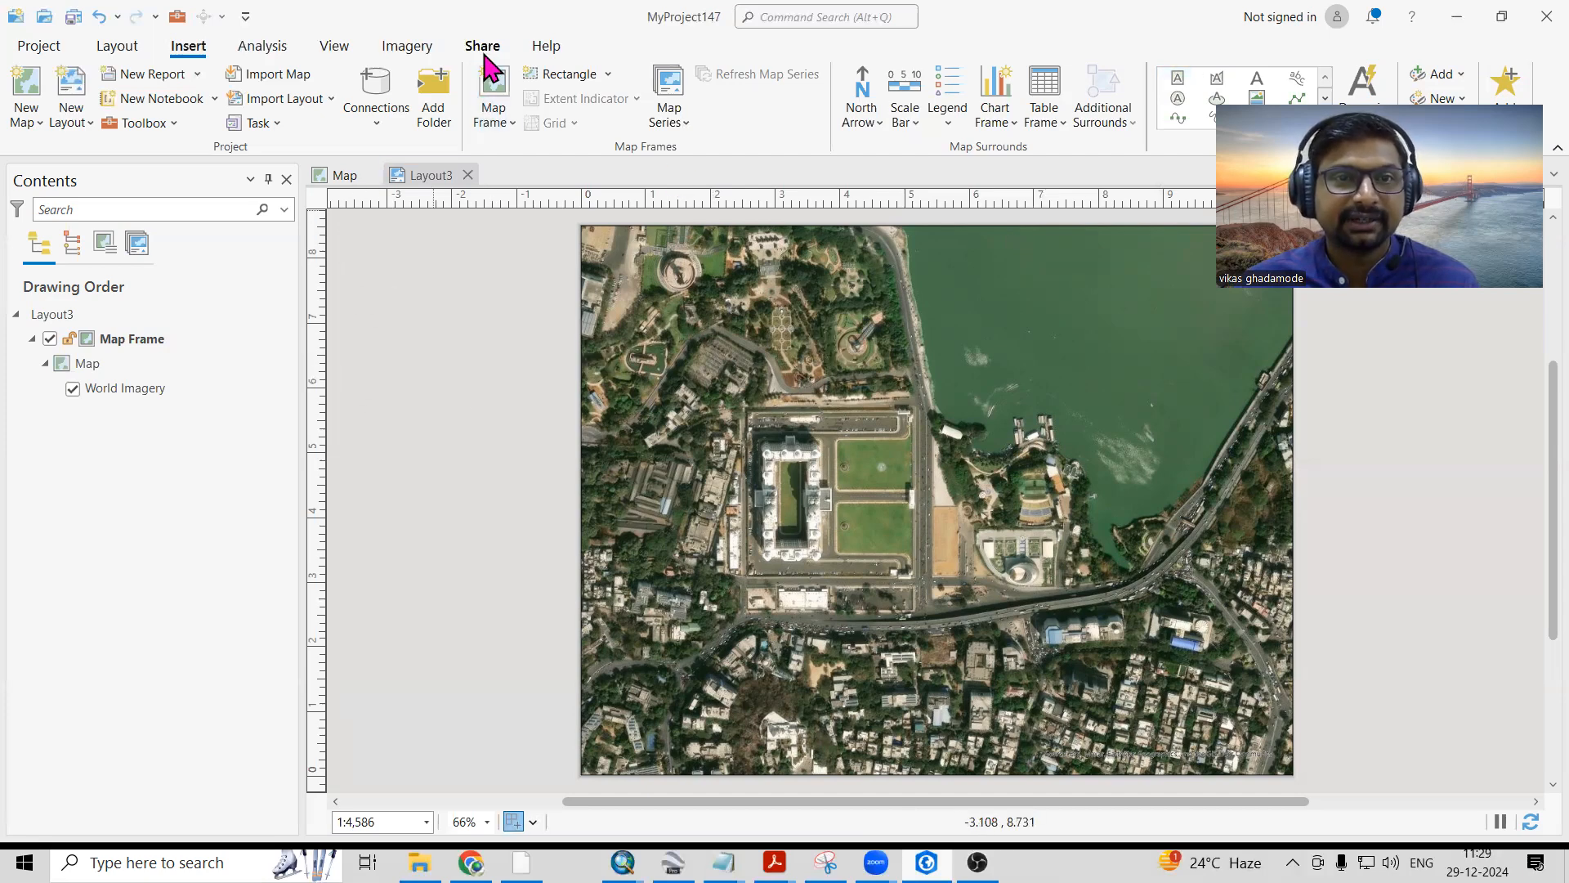
# Open Export Layout for Layout3 with JPEG as the file type.
pyautogui.click(482, 46)
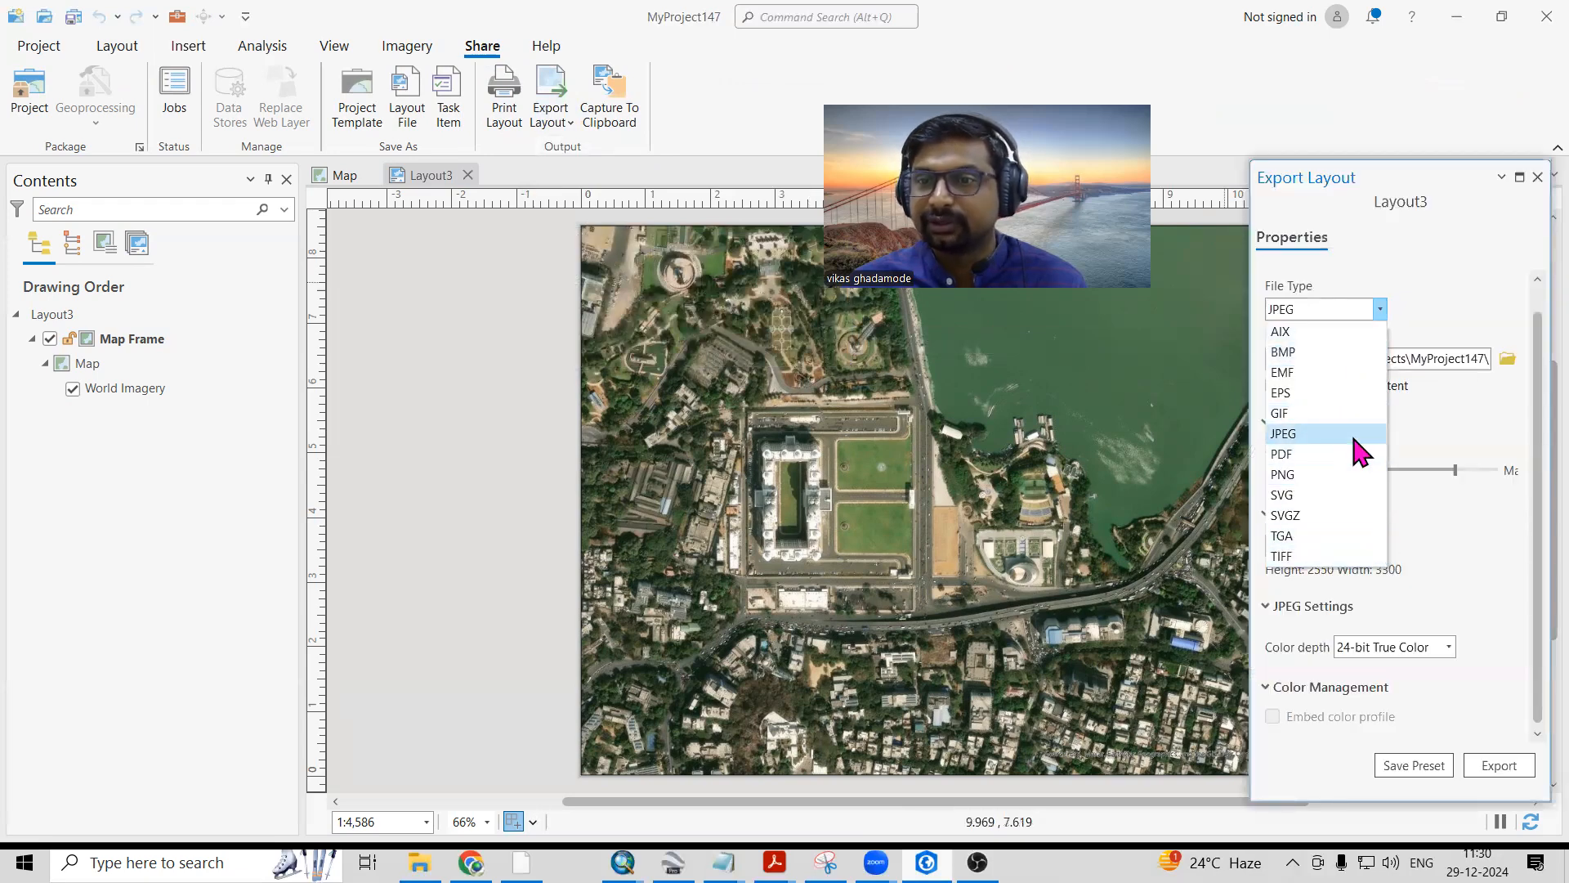
pyautogui.moveTo(1311, 556)
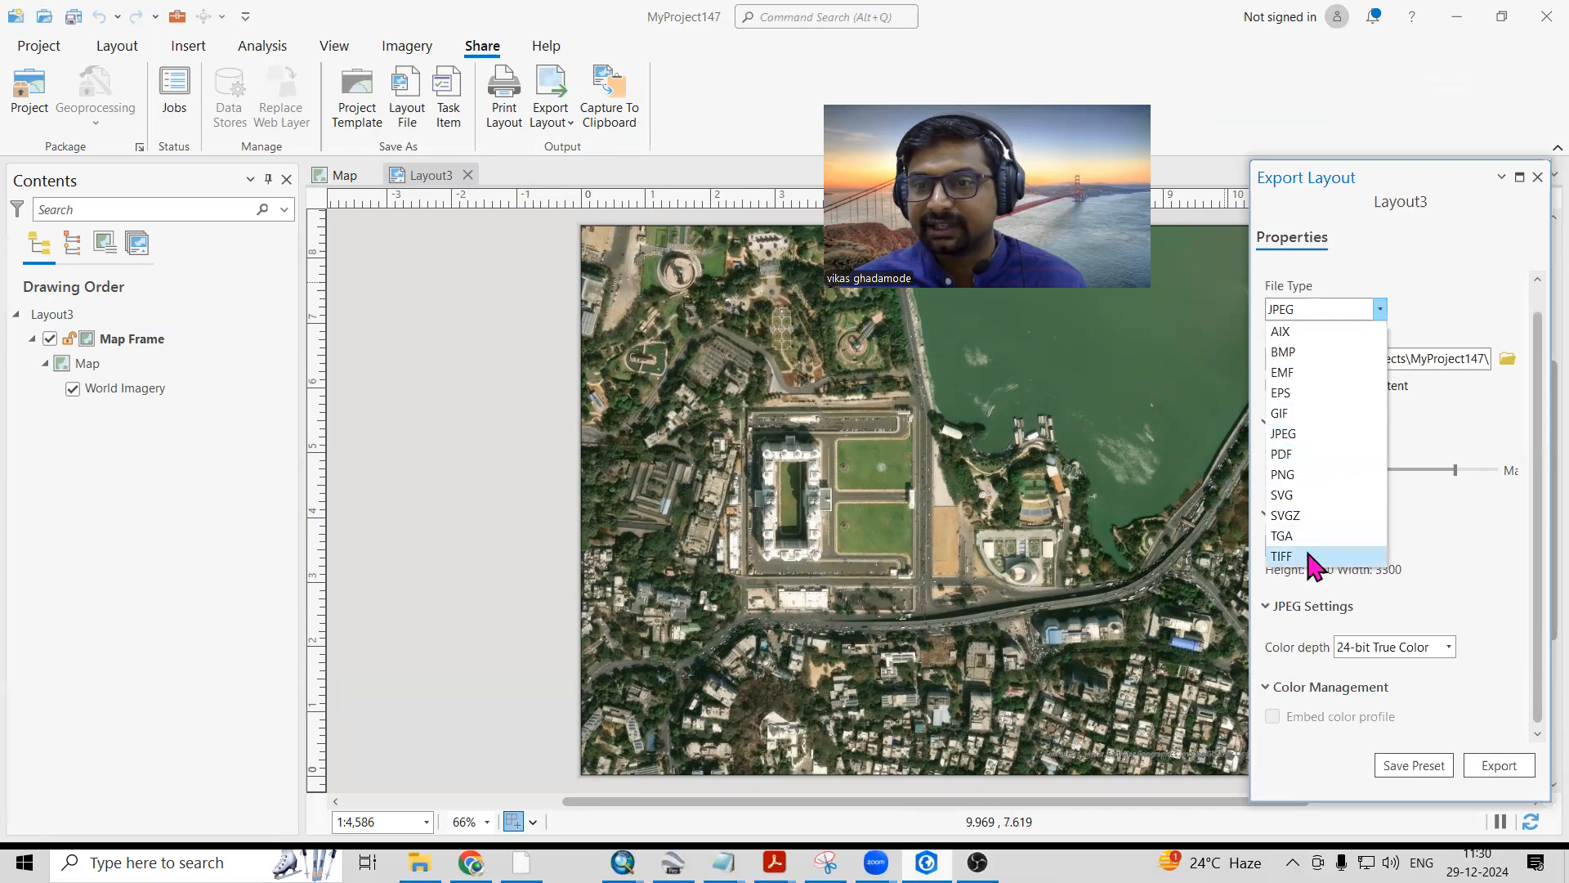
pyautogui.moveTo(1316, 433)
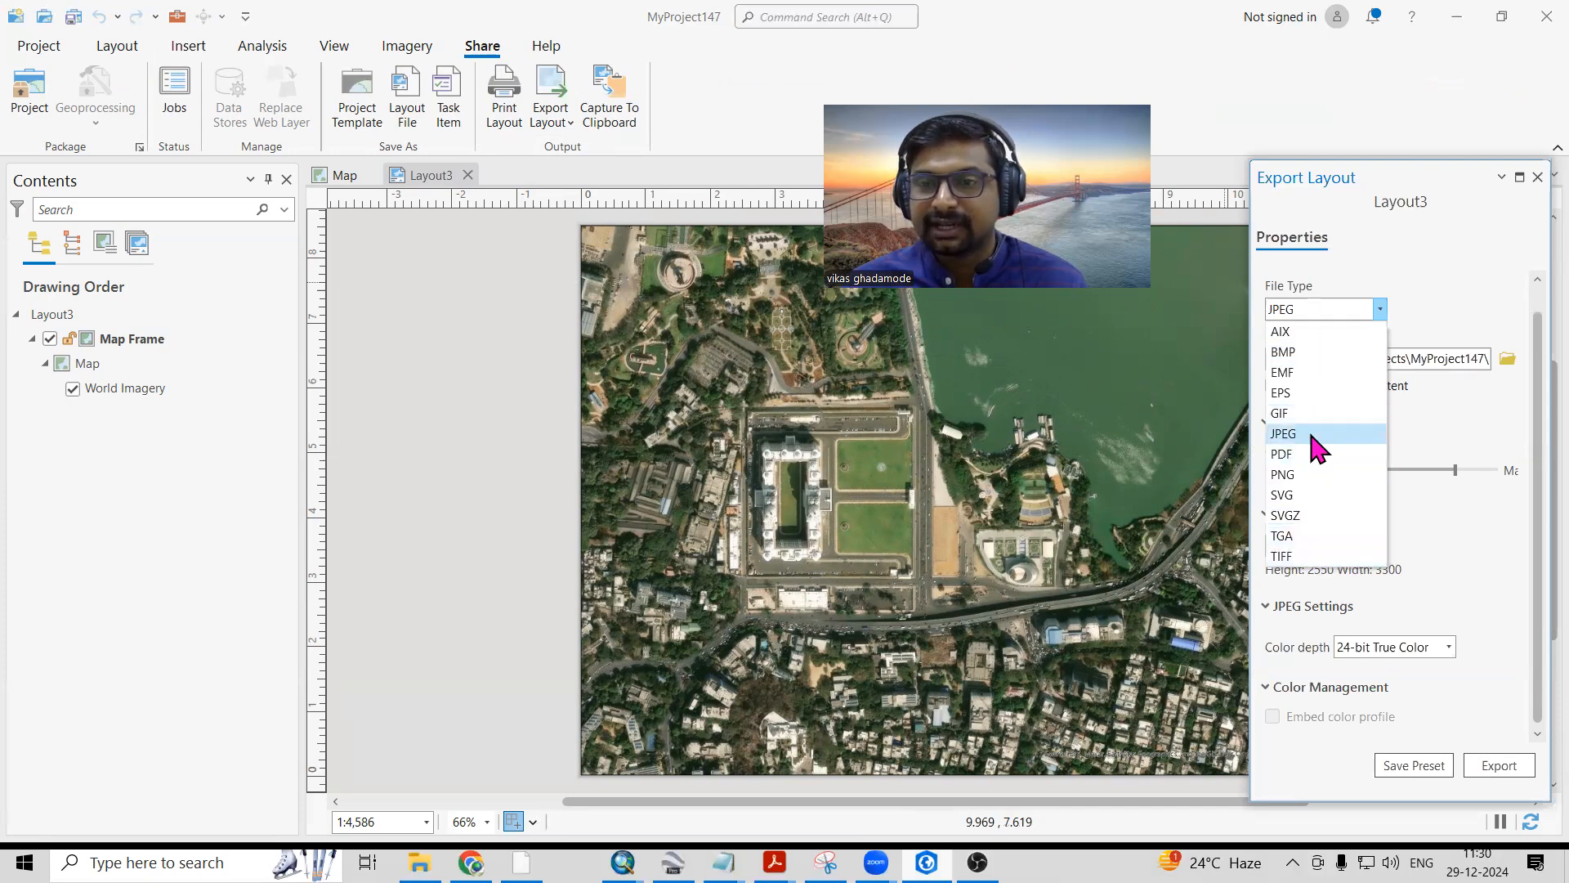
pyautogui.click(1284, 433)
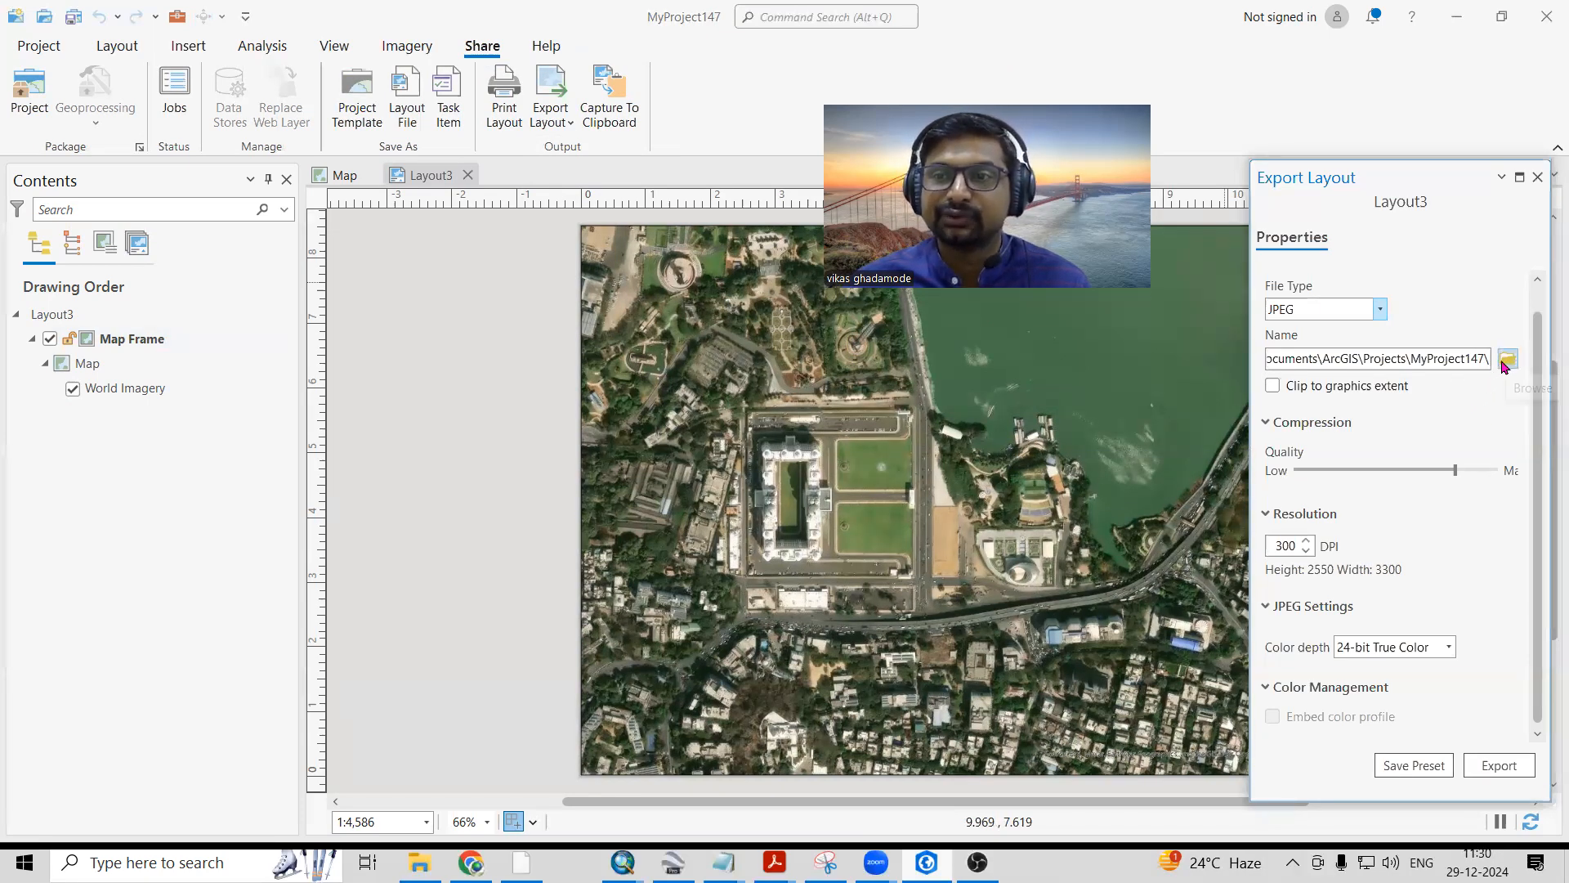
pyautogui.click(1508, 358)
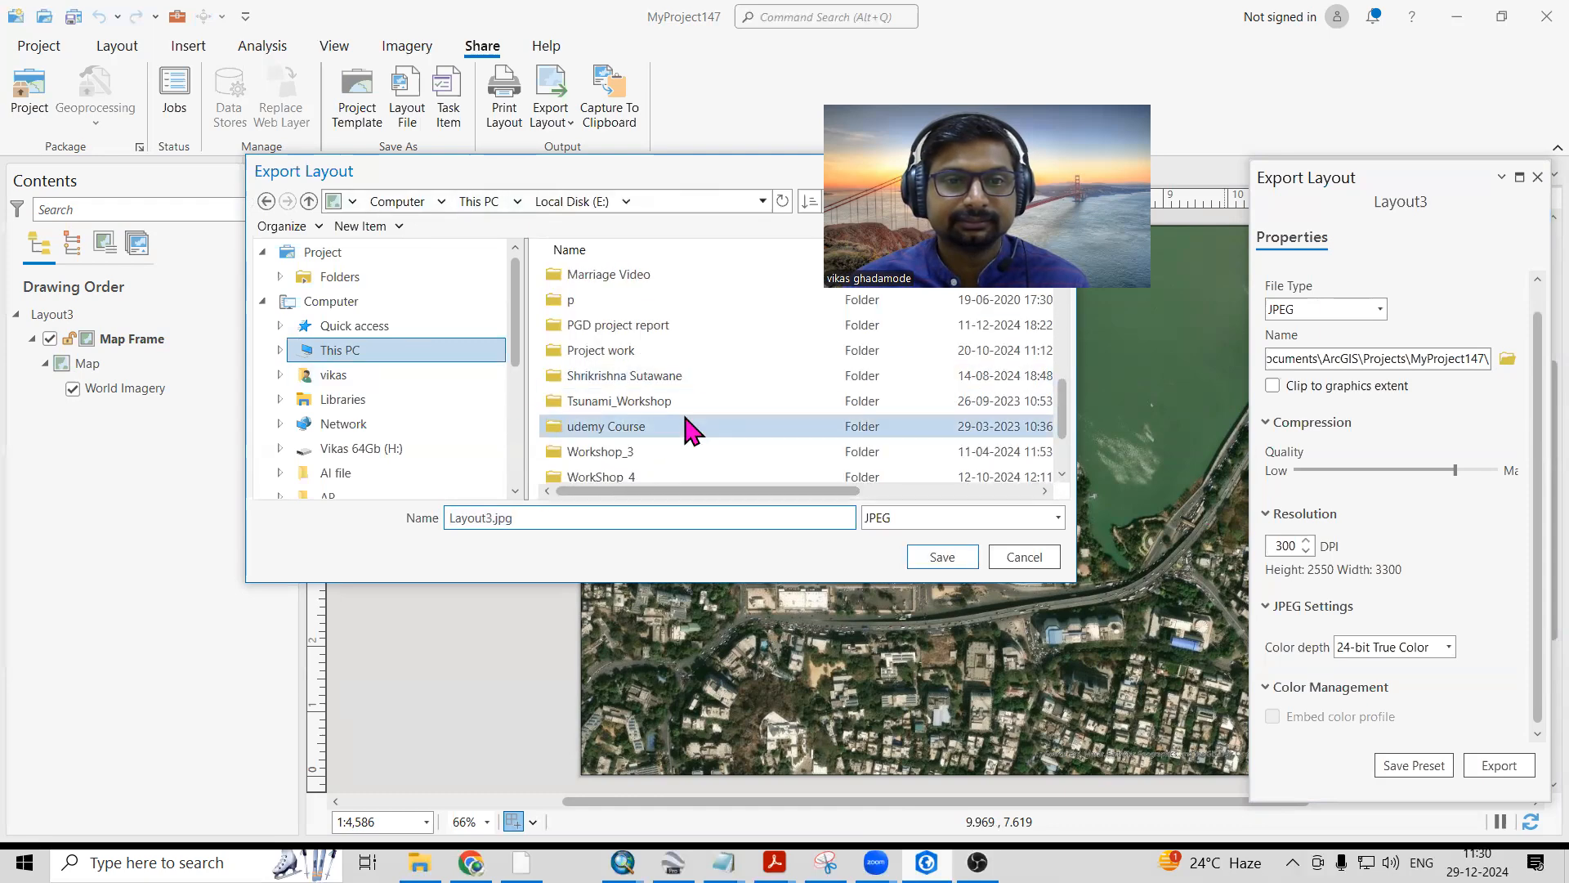
# Save the export as Google_Layout3.jpg in ArcGIS Pro Course > Images for Practices.
pyautogui.doubleClick(605, 425)
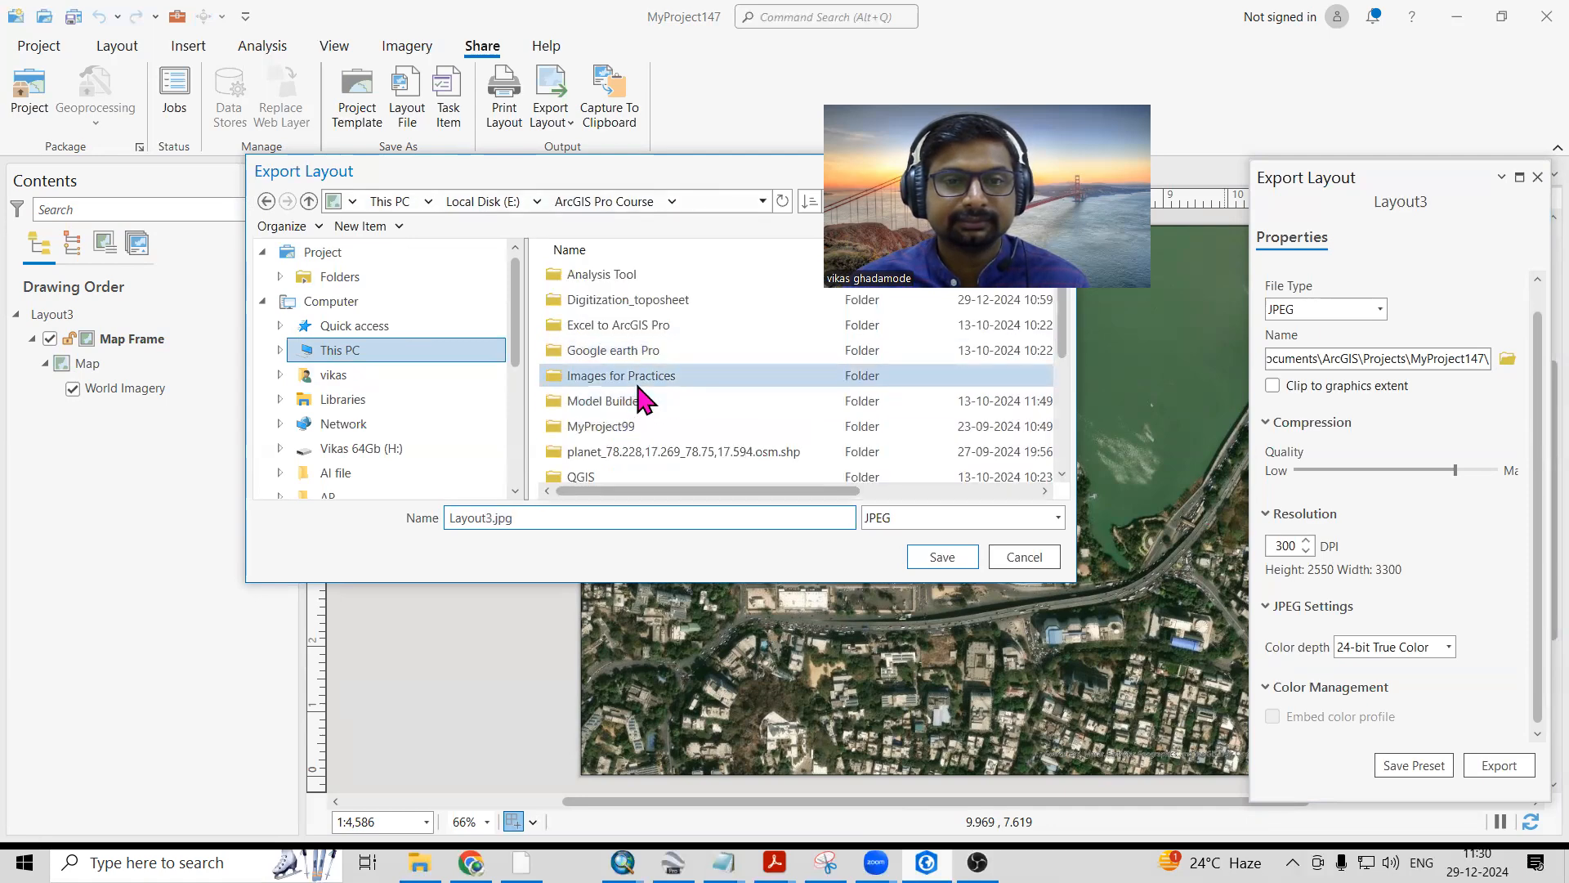
pyautogui.doubleClick(621, 375)
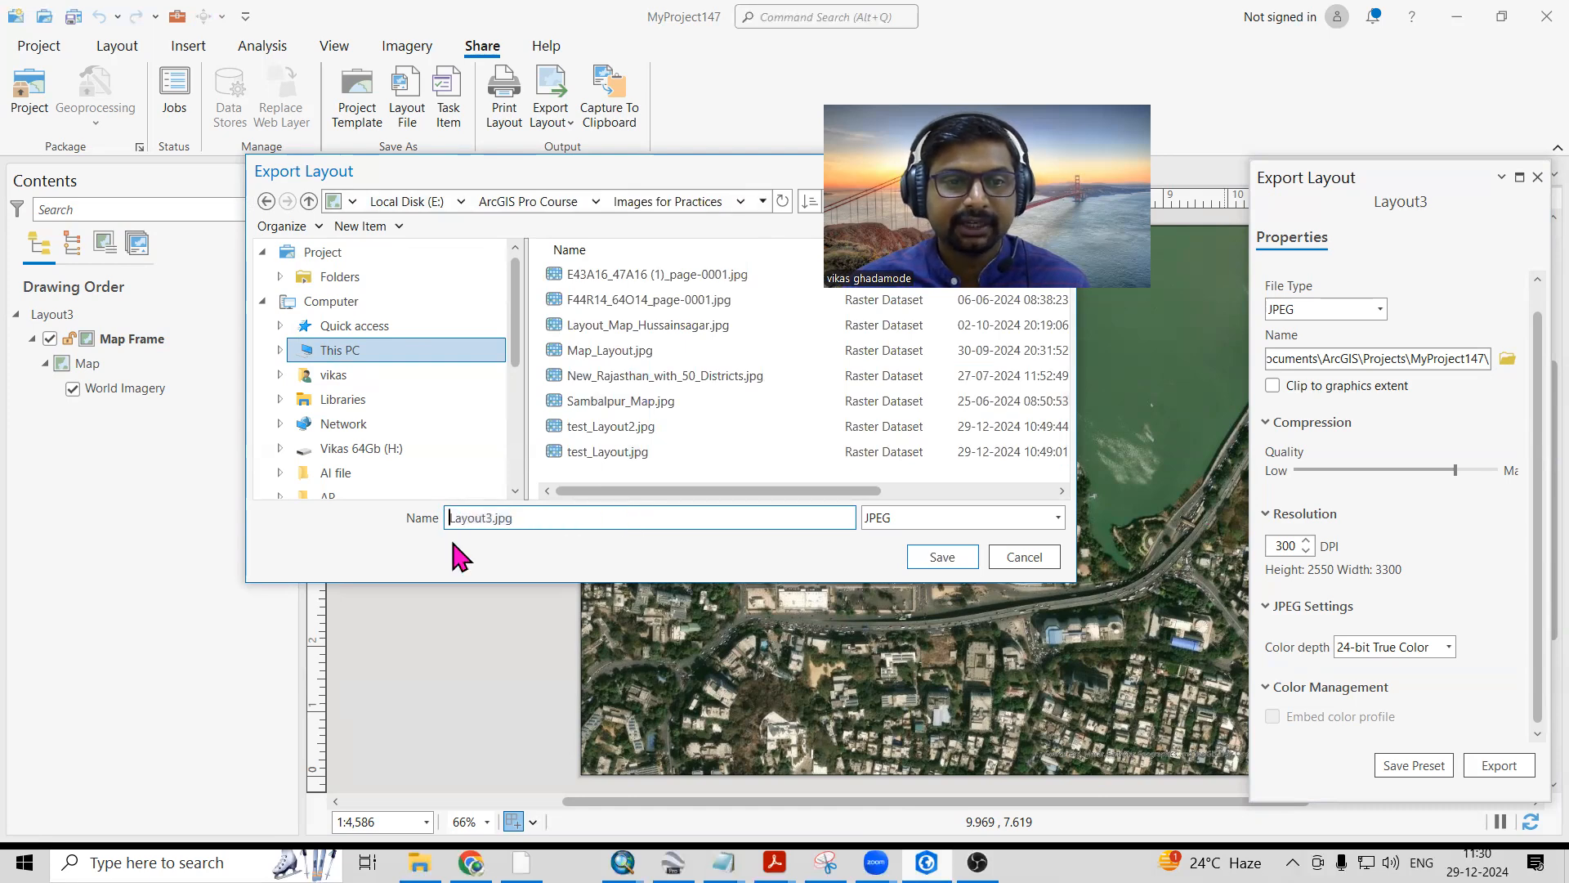
pyautogui.write('Google_')
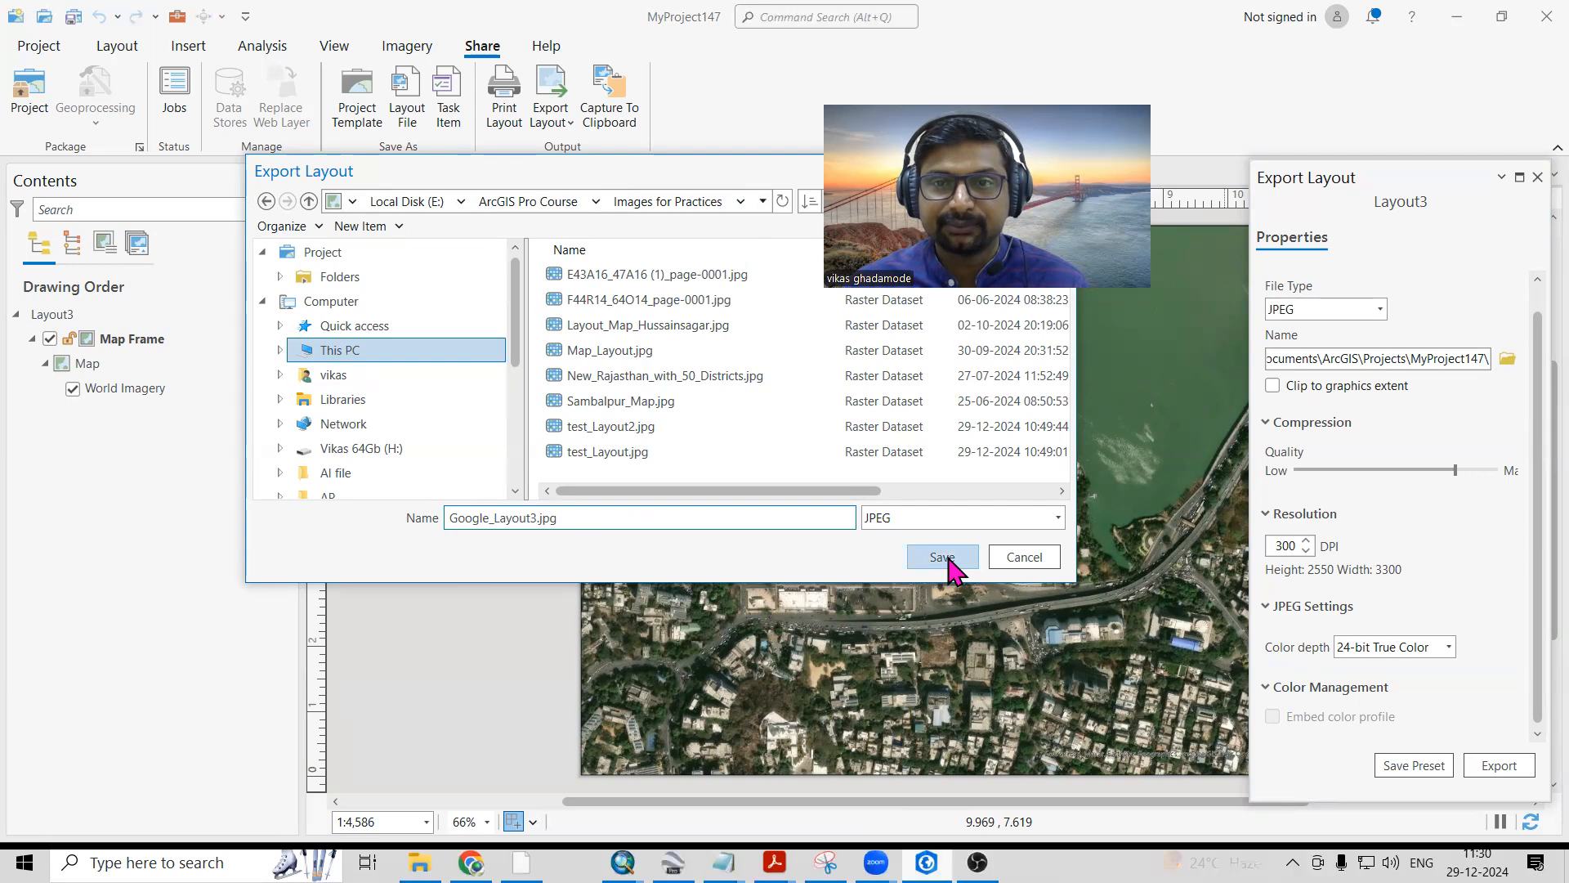
pyautogui.click(939, 557)
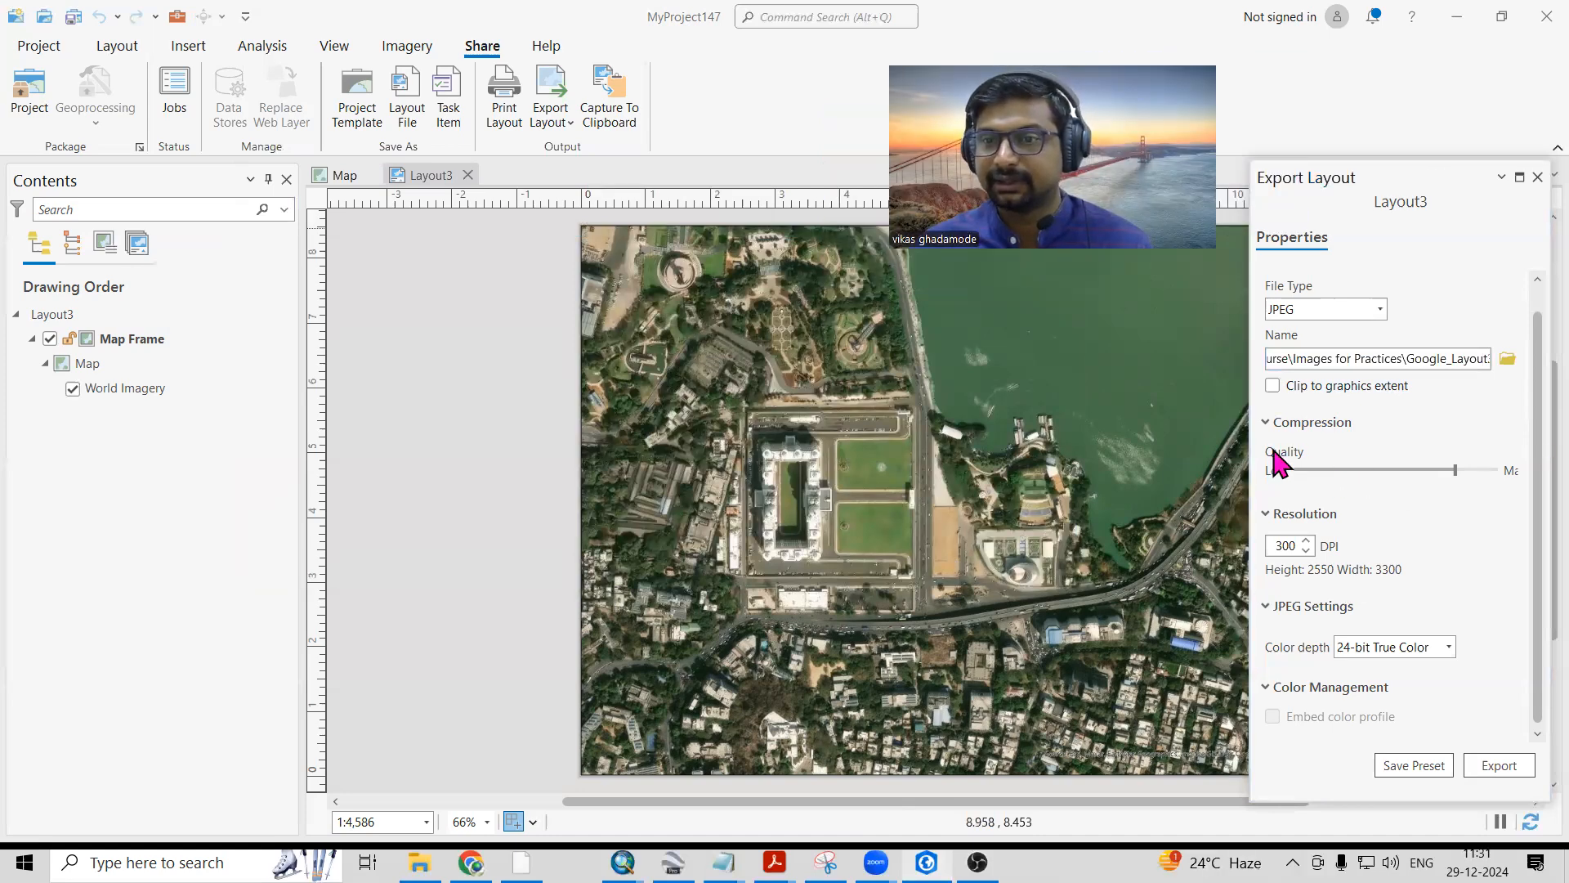
# Set JPEG compression quality to Max, keeping 24-bit True Color depth.
pyautogui.click(1266, 422)
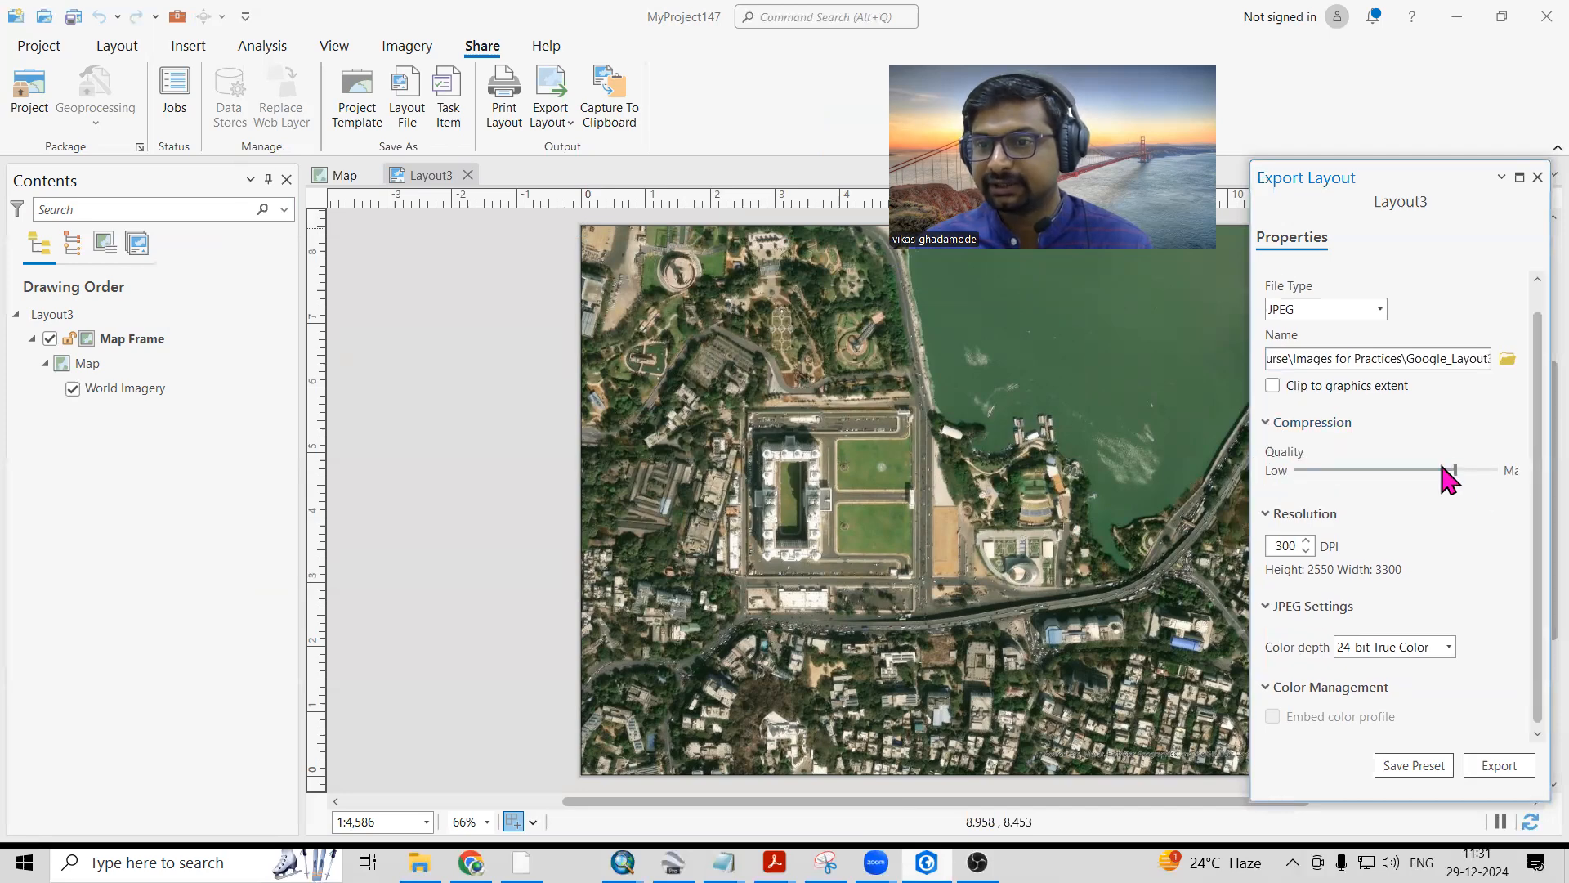
pyautogui.moveTo(1451, 471); pyautogui.dragTo(1496, 471)
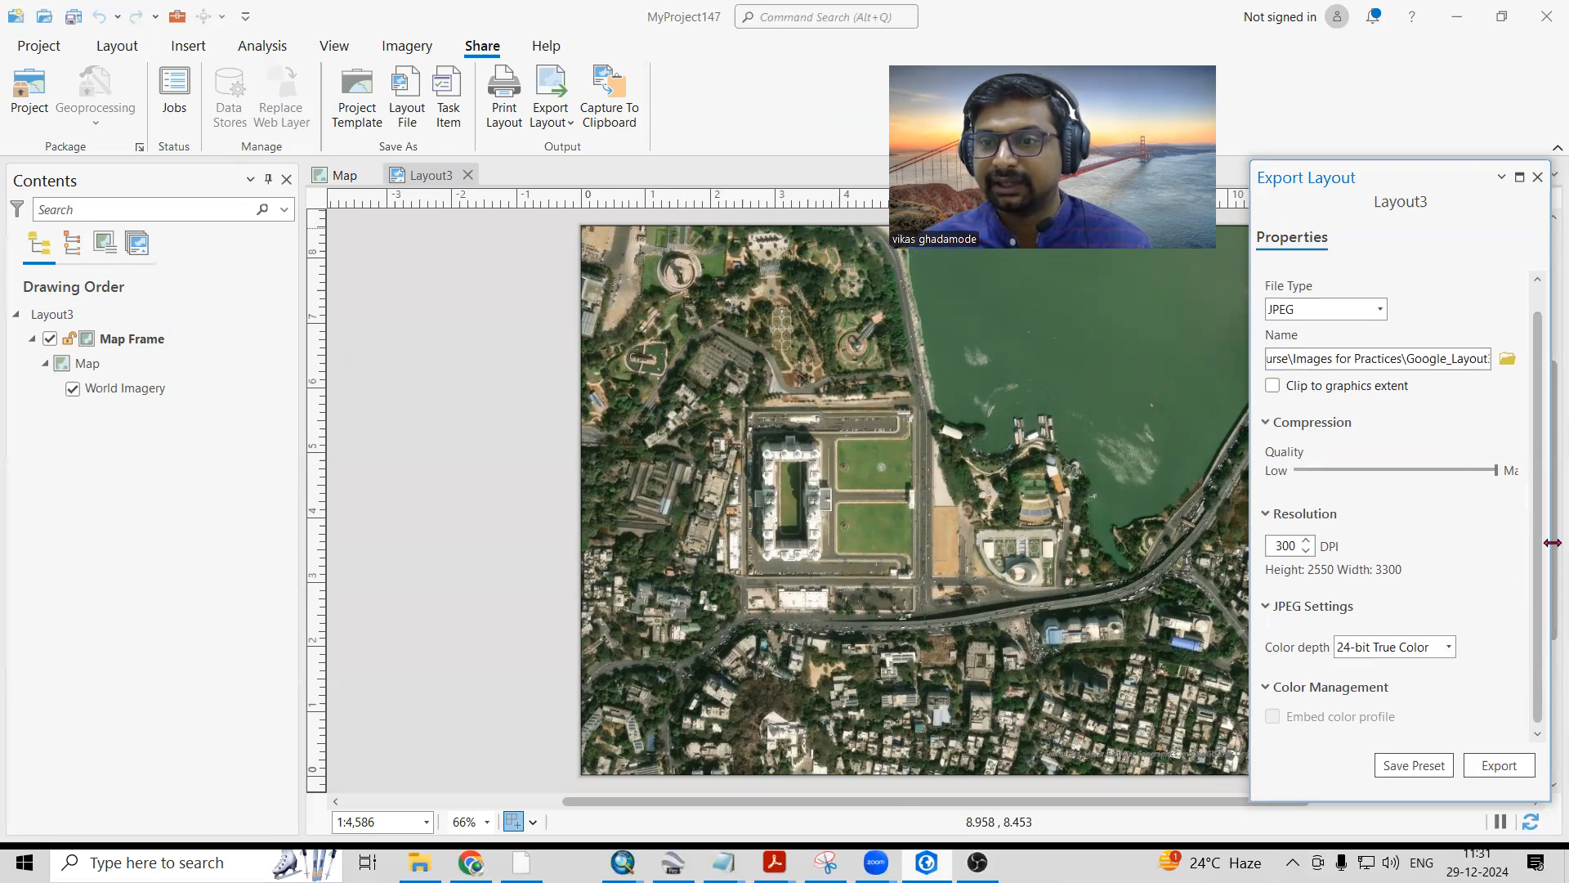
pyautogui.moveTo(1301, 608)
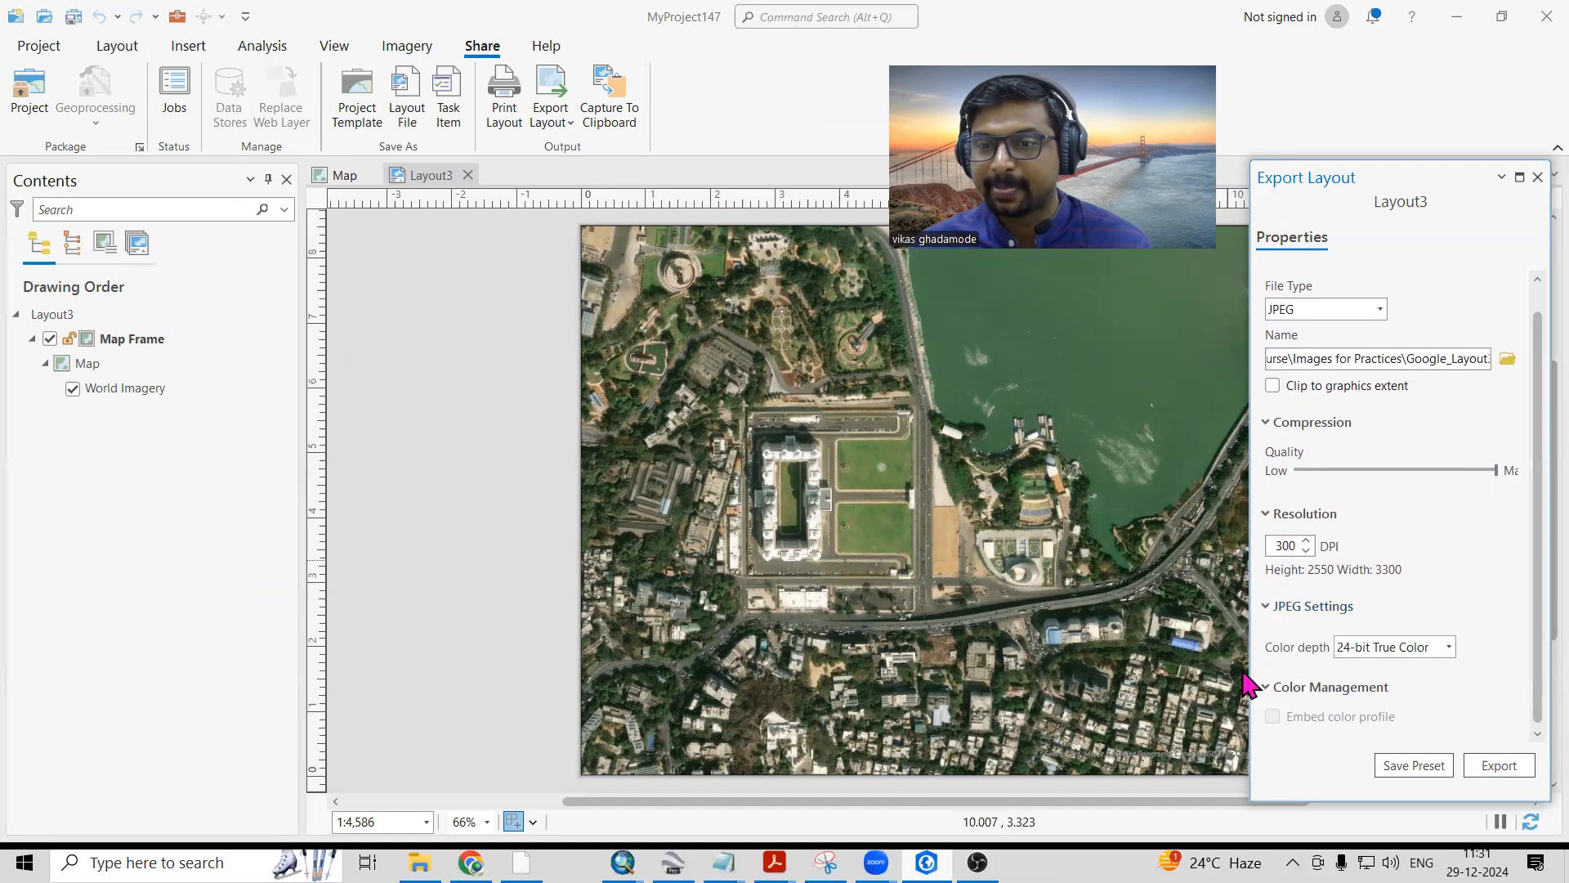
pyautogui.moveTo(1285, 673)
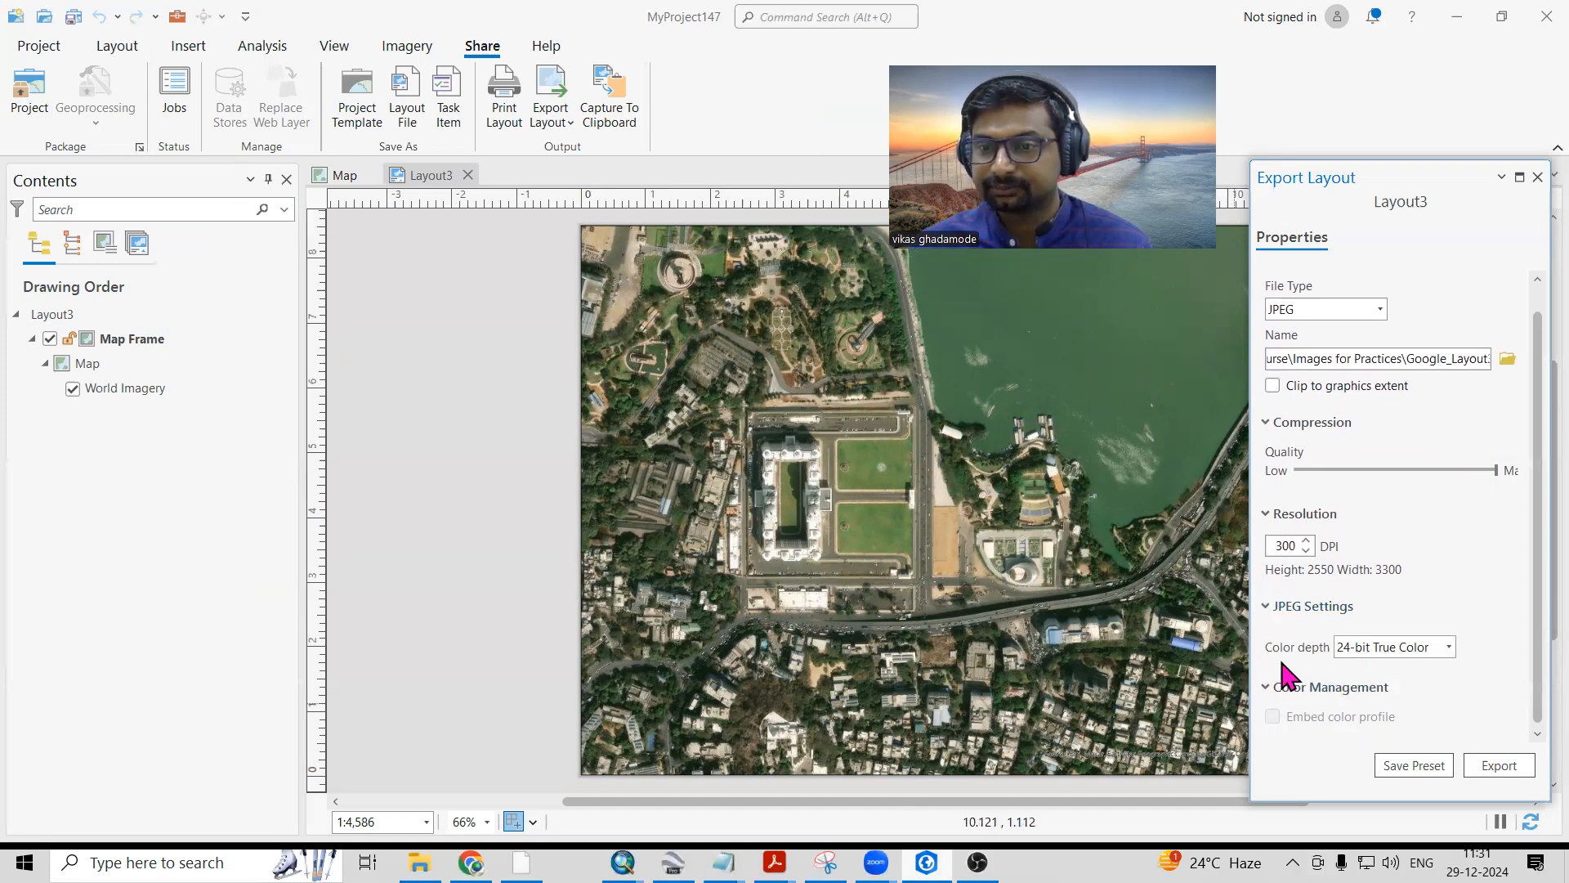
pyautogui.click(1445, 646)
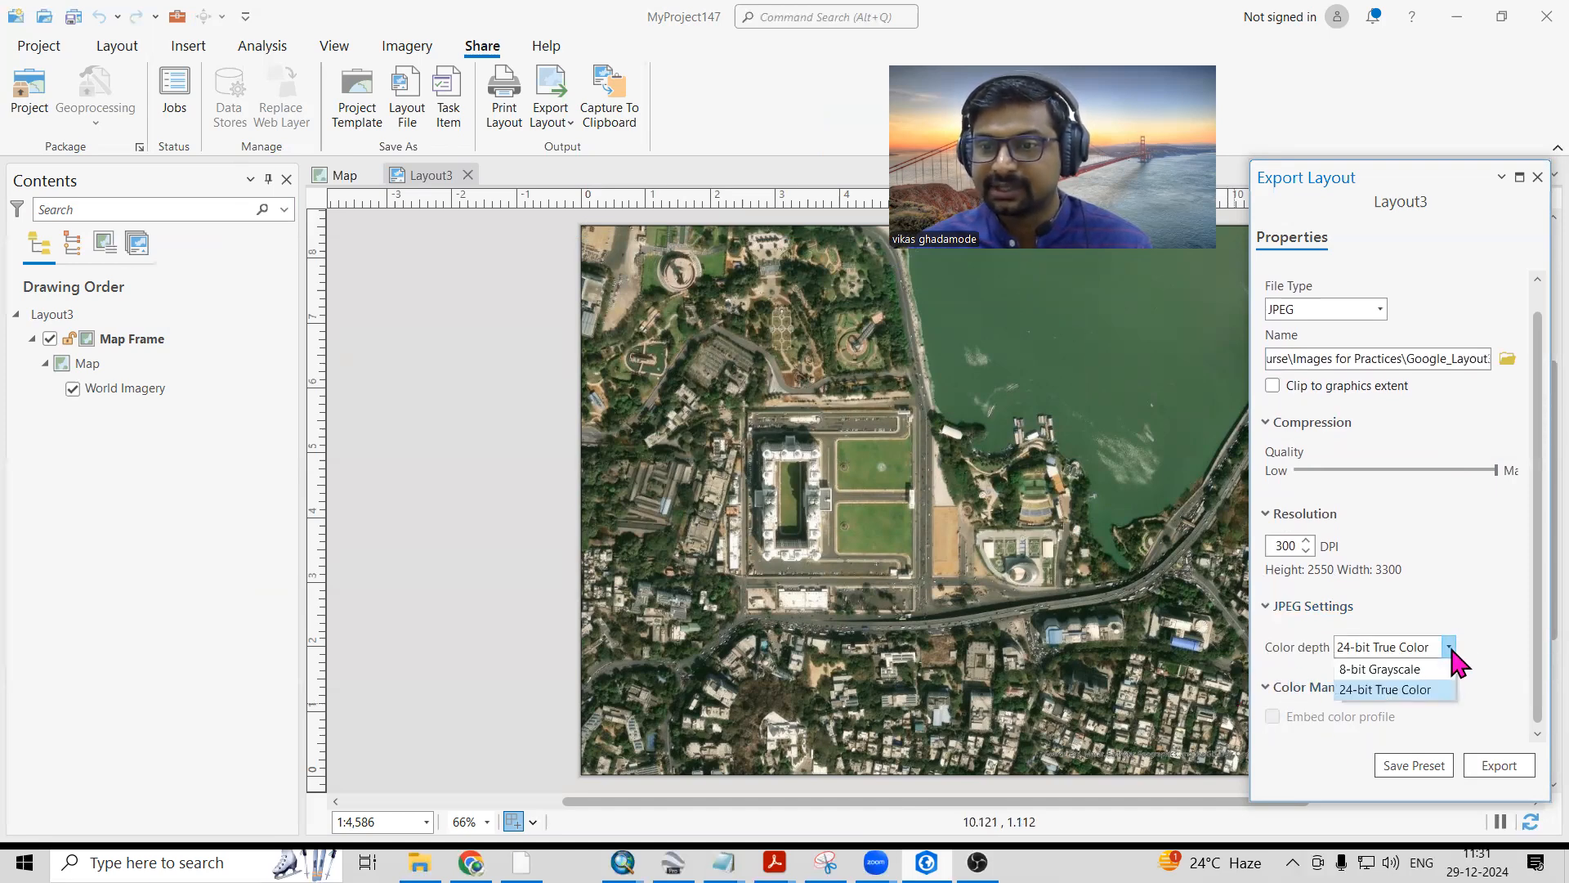
pyautogui.click(1387, 688)
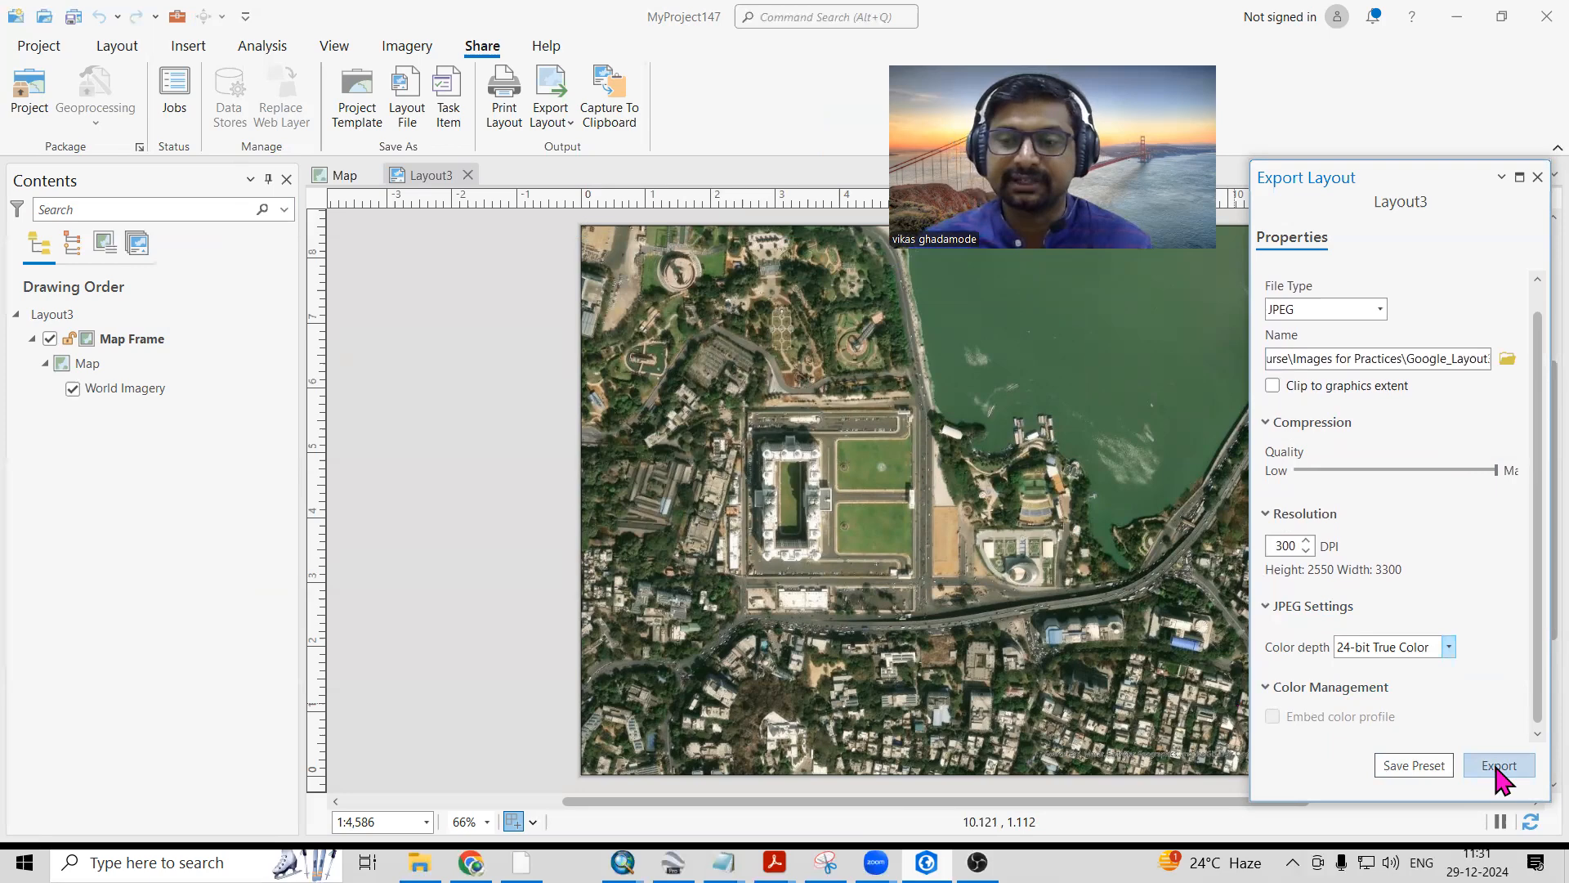
# Export Layout3 to the Google_Layout3 JPEG file.
pyautogui.click(1498, 765)
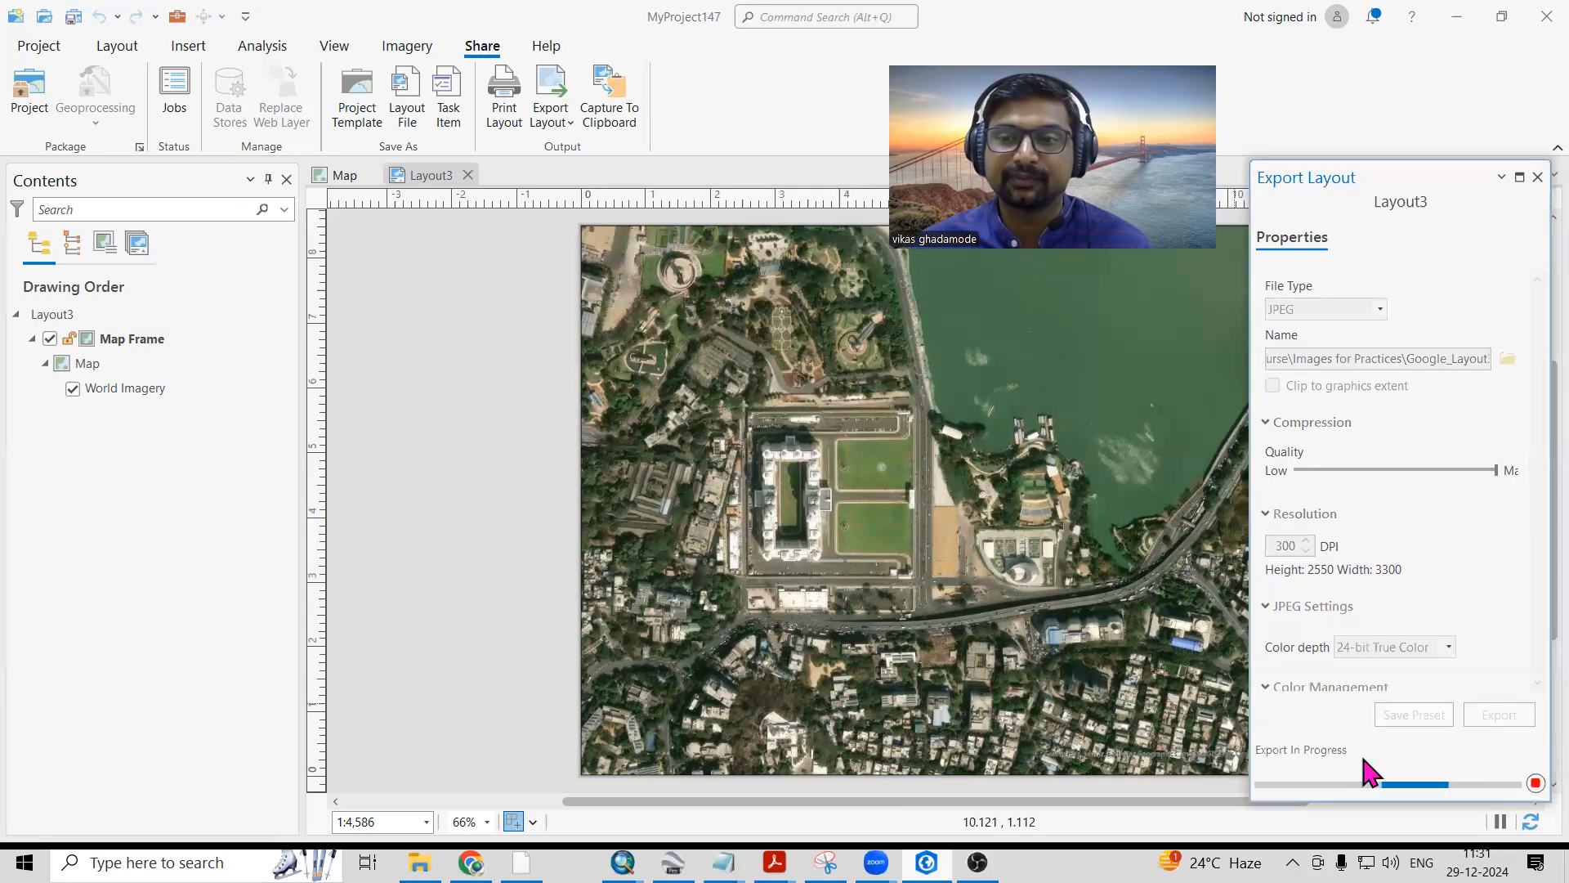
pyautogui.moveTo(878, 656)
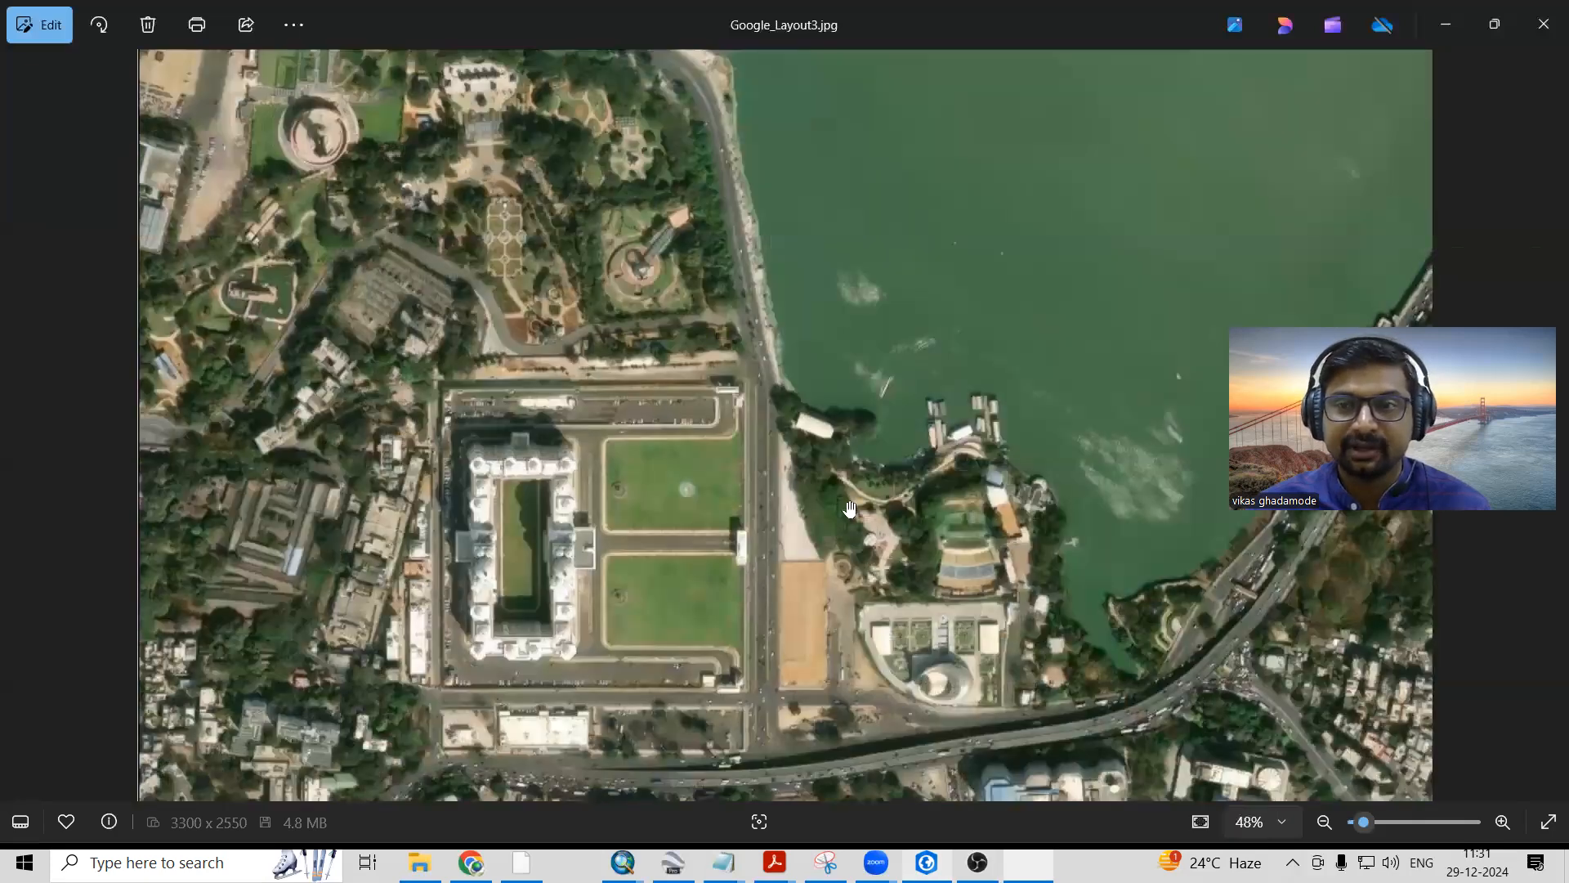
# Zoom out in Photos to show all of Google_Layout3.jpg (3300 × 2550, 4.8 MB).
pyautogui.click(1324, 821)
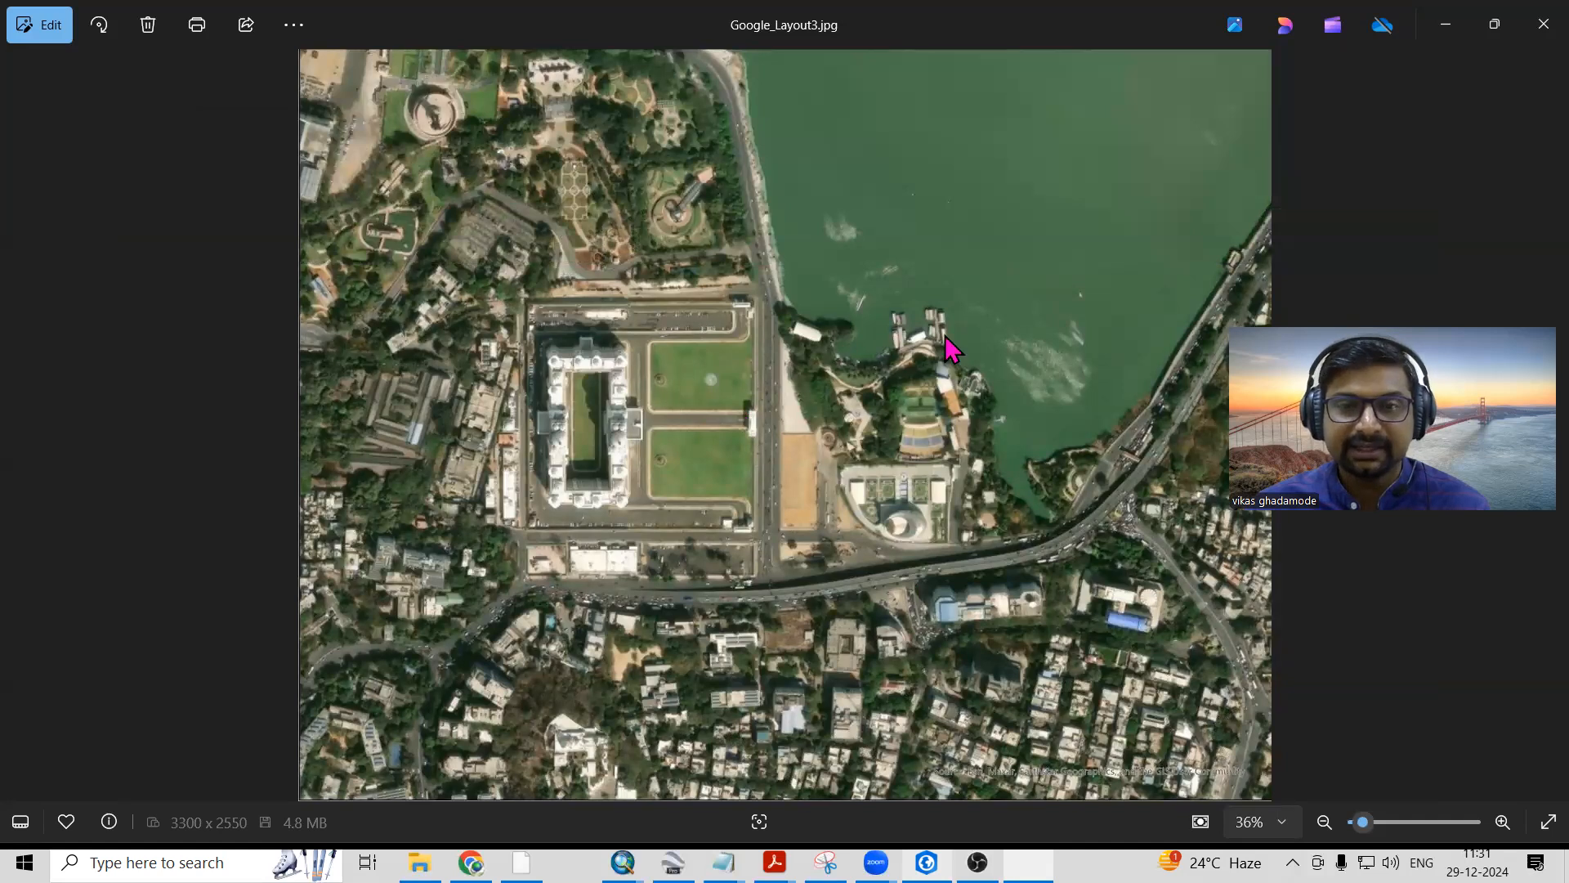
pyautogui.moveTo(1013, 554)
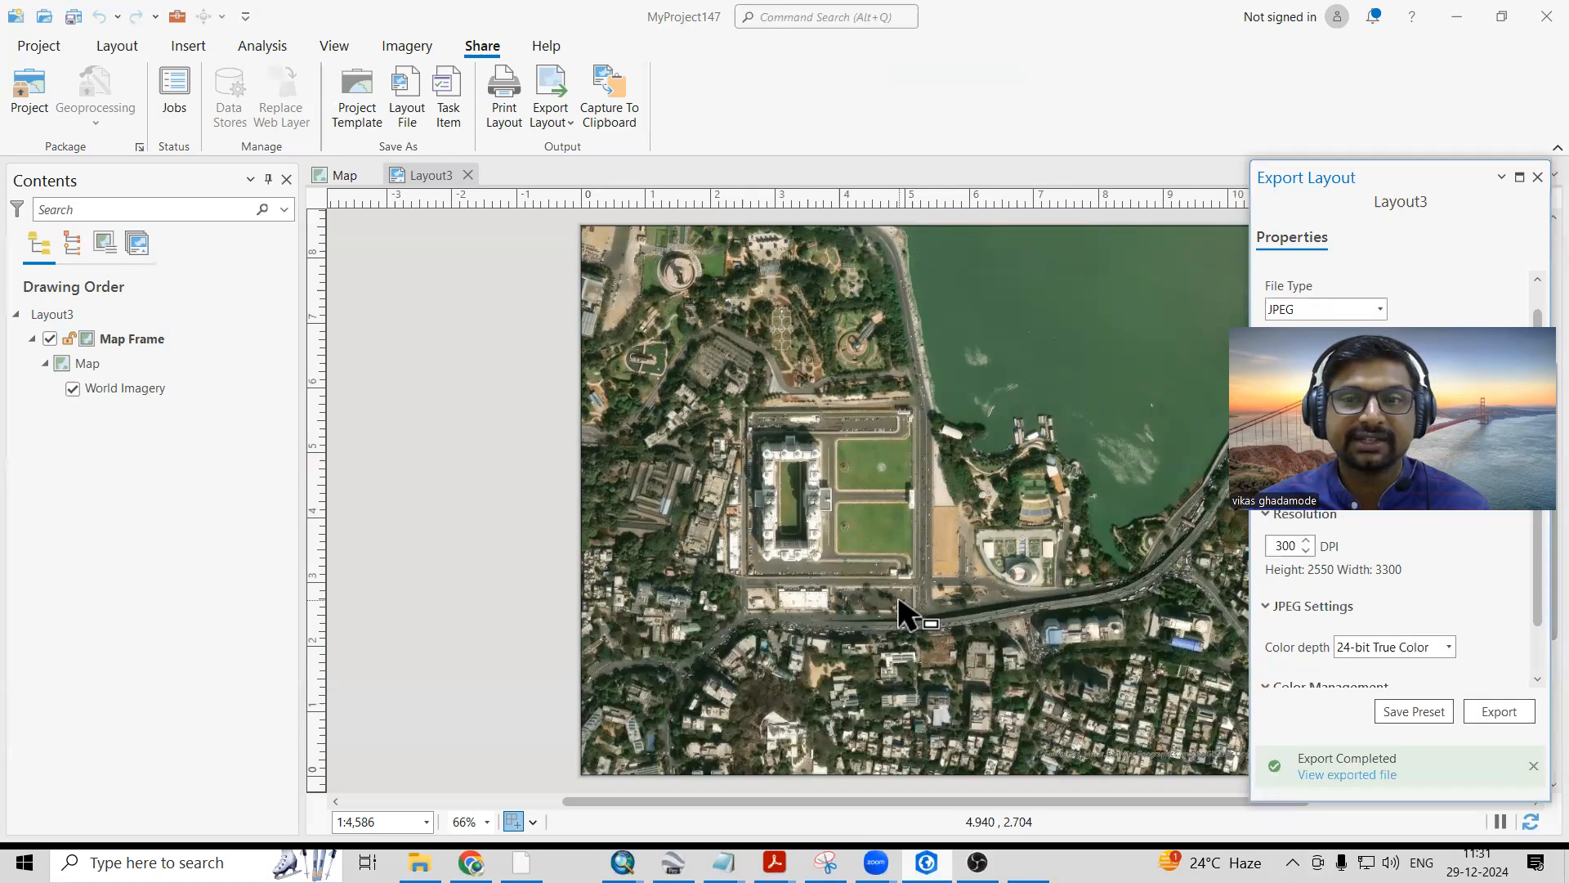
pyautogui.moveTo(1106, 326)
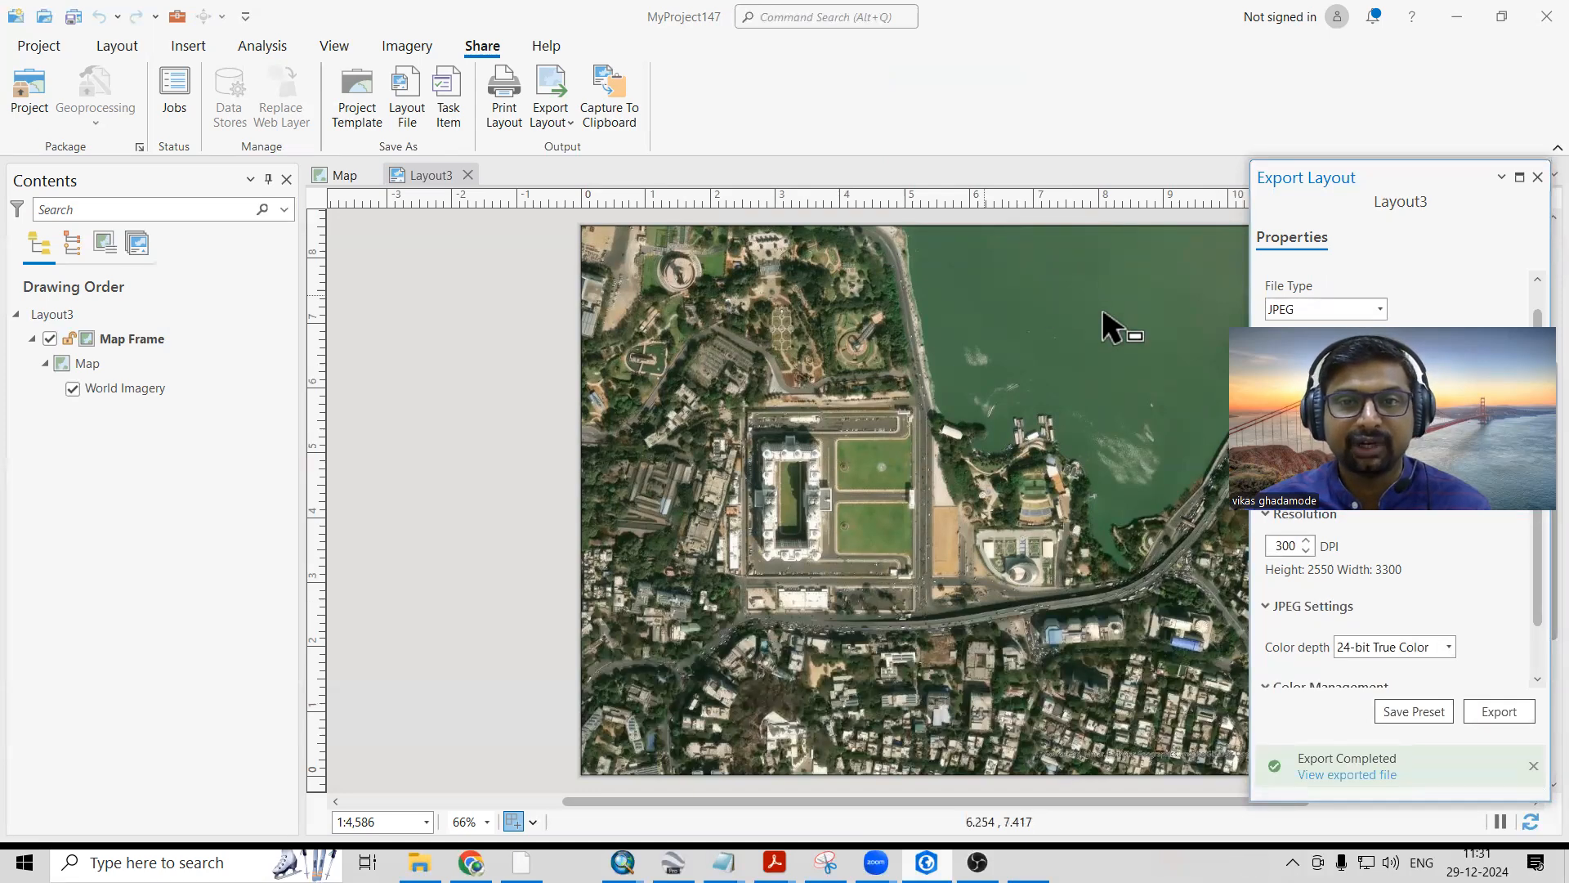
pyautogui.moveTo(1038, 295)
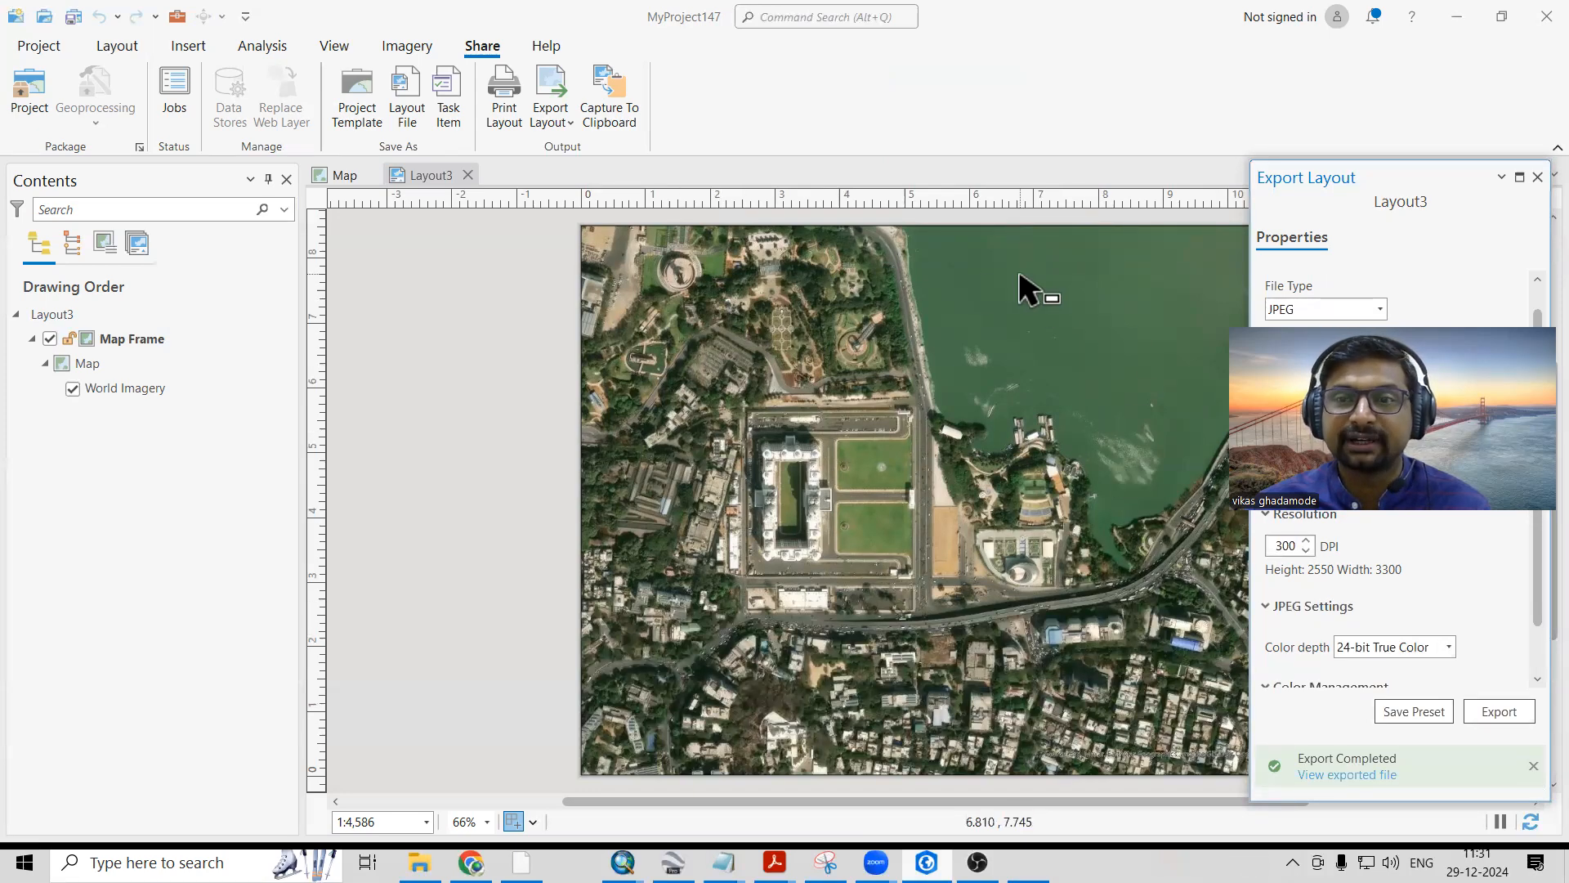
pyautogui.moveTo(1016, 411)
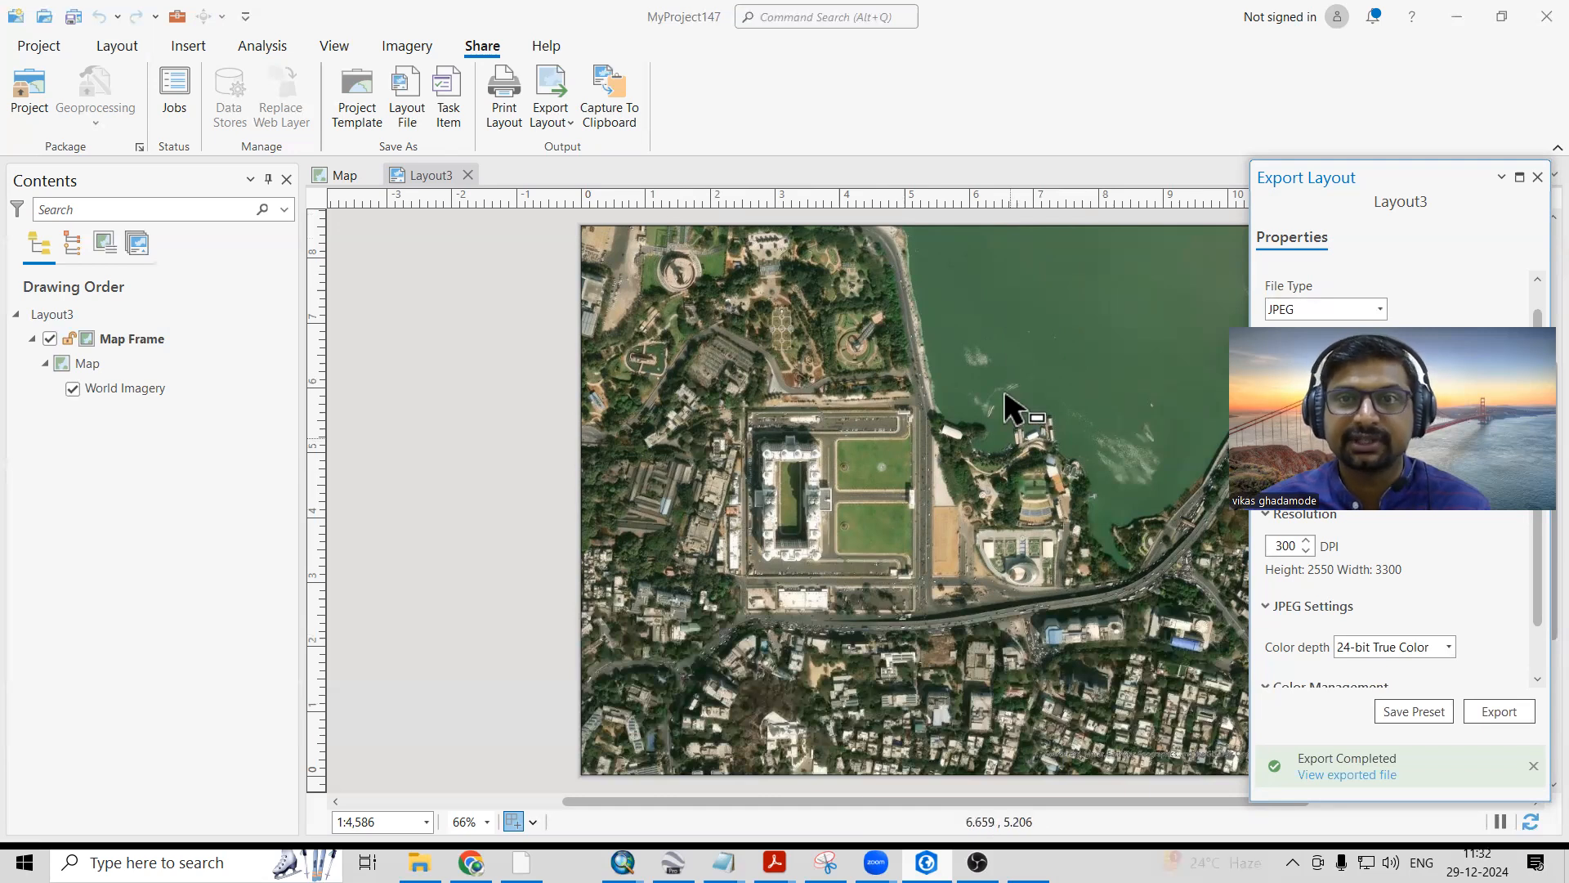